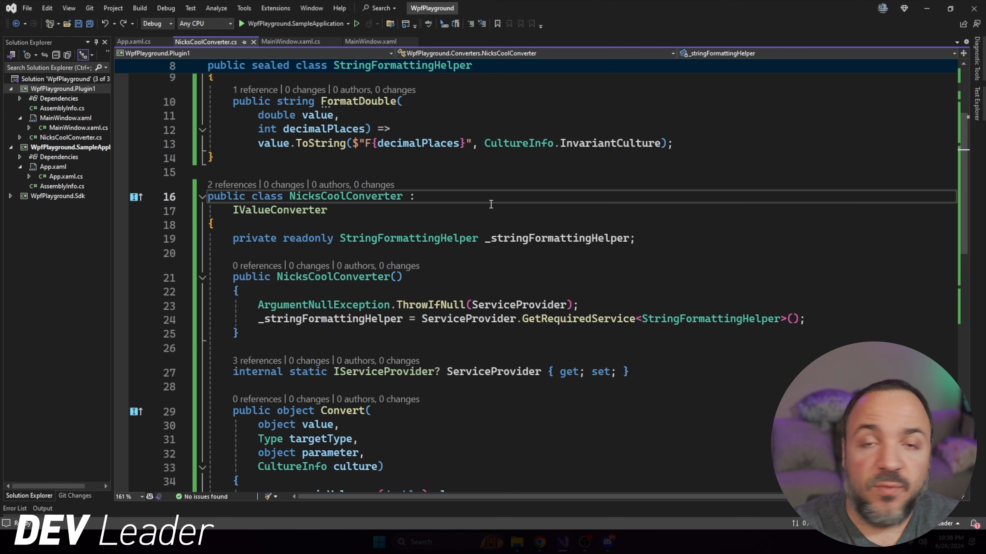
Add a 'bool x' parameter inside the NicksCoolConverter constructor's parentheses.
{"action": "left_click", "coordinate": [509, 224]}
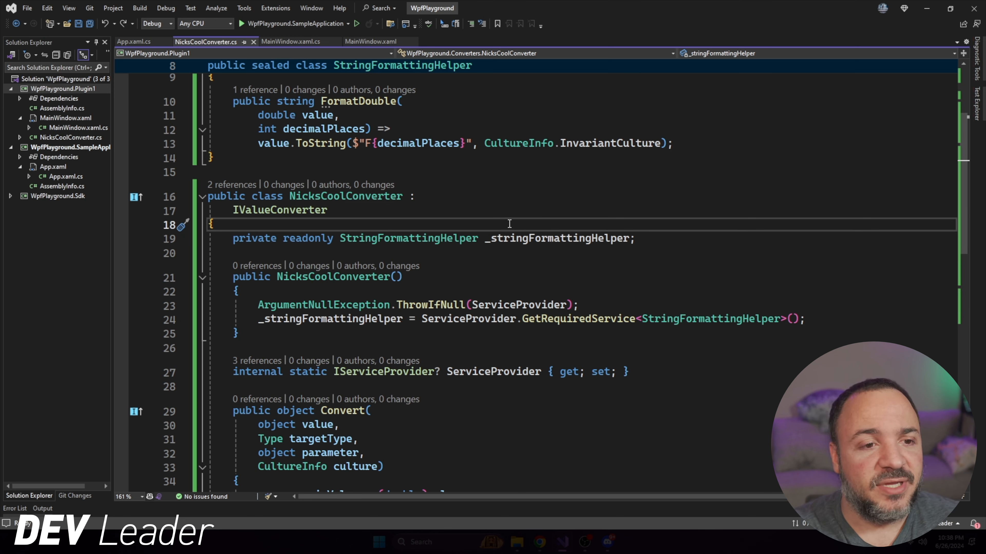
{"action": "double_click", "coordinate": [279, 210]}
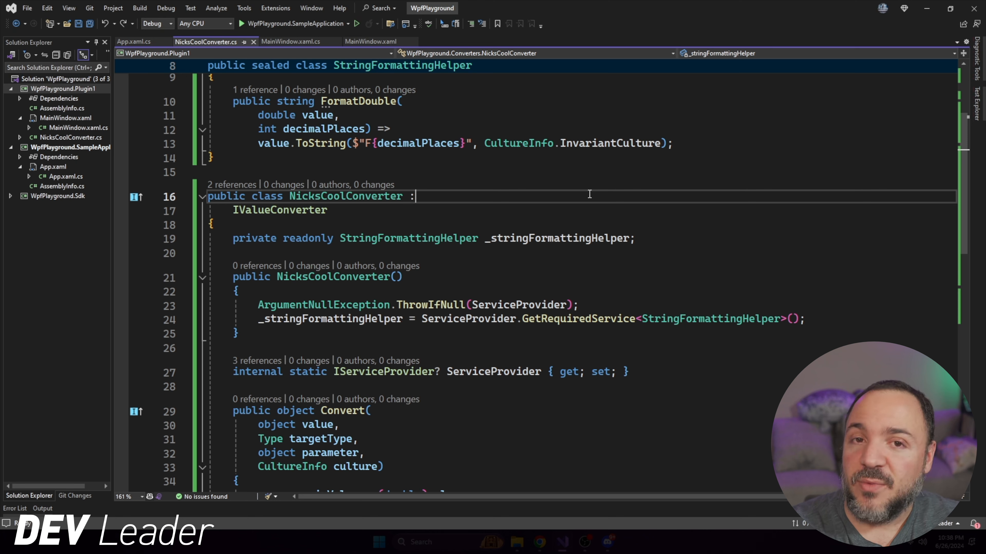
{"action": "mouse_move", "coordinate": [553, 319]}
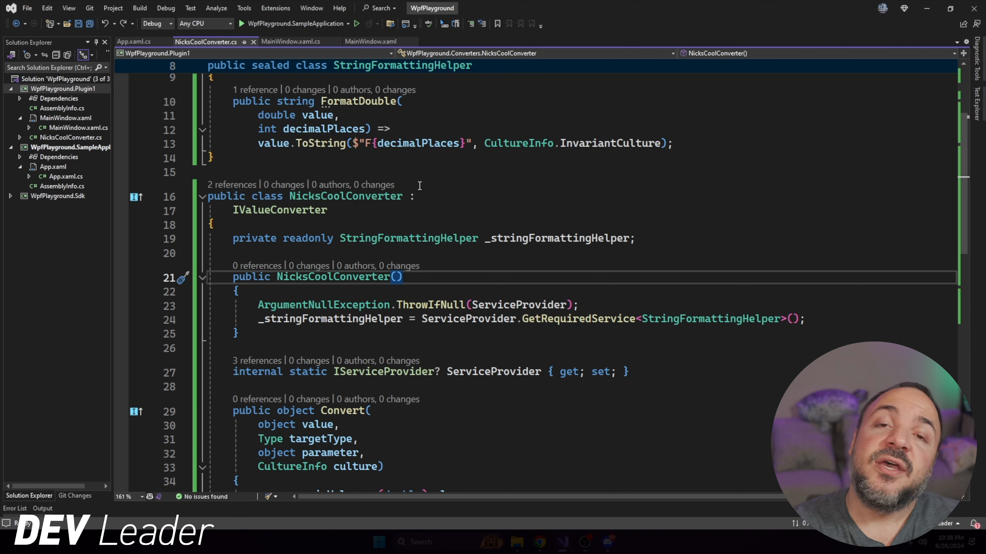
{"action": "mouse_move", "coordinate": [428, 277]}
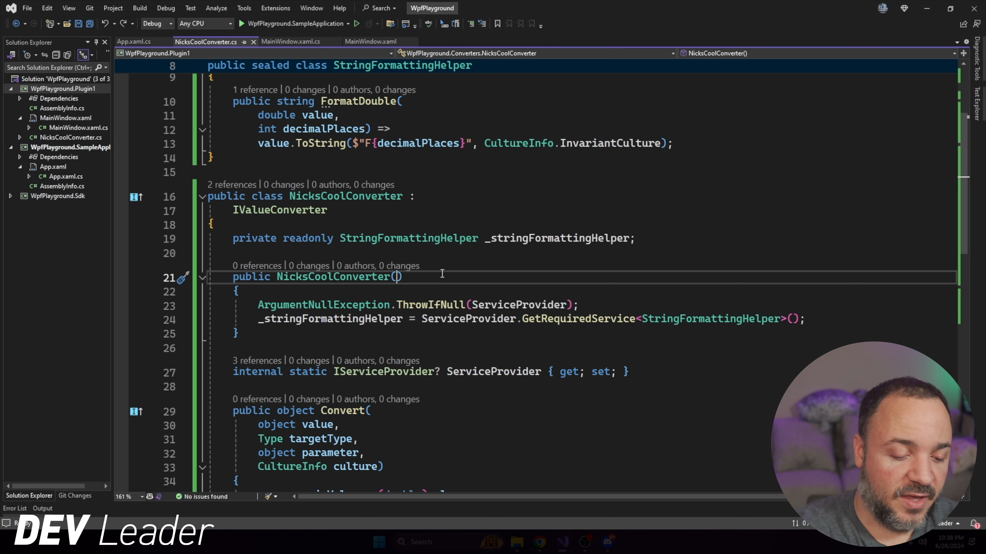
{"action": "type", "text": "bool"}
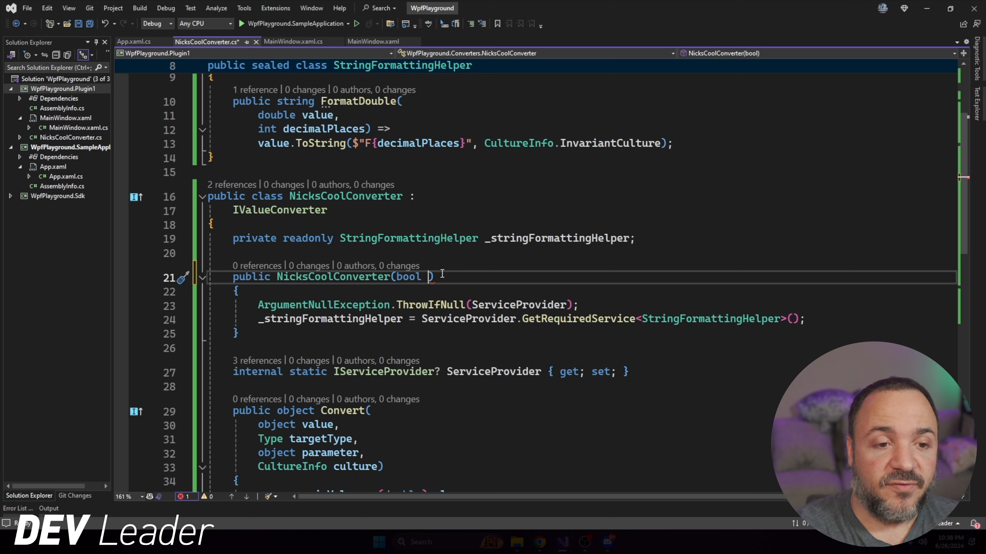
{"action": "type", "text": "x"}
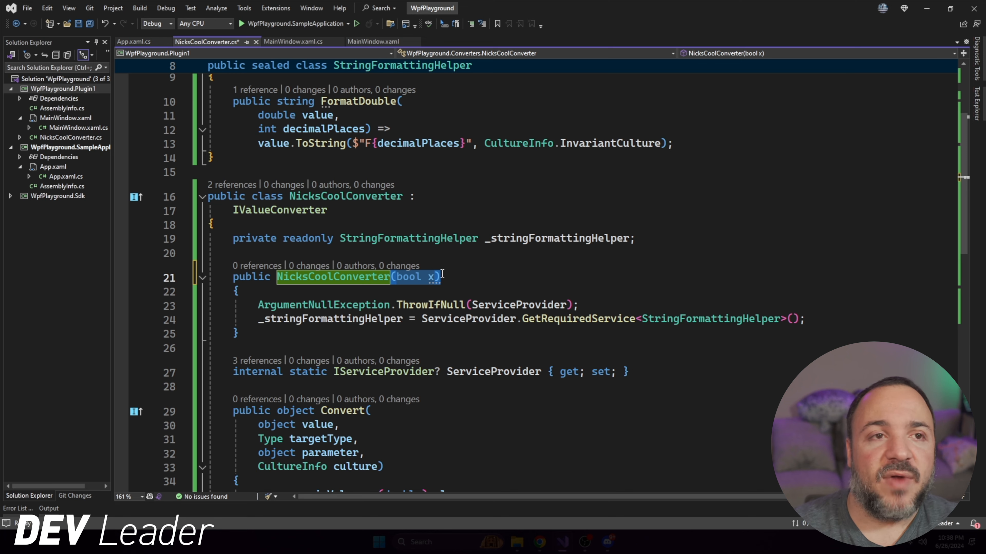
{"action": "left_click", "coordinate": [386, 42]}
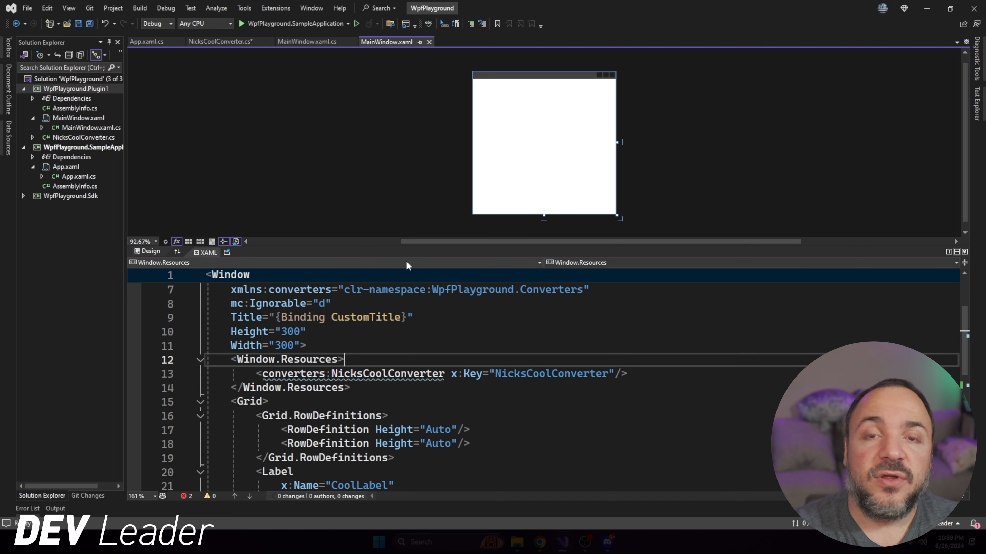
{"action": "mouse_move", "coordinate": [351, 60]}
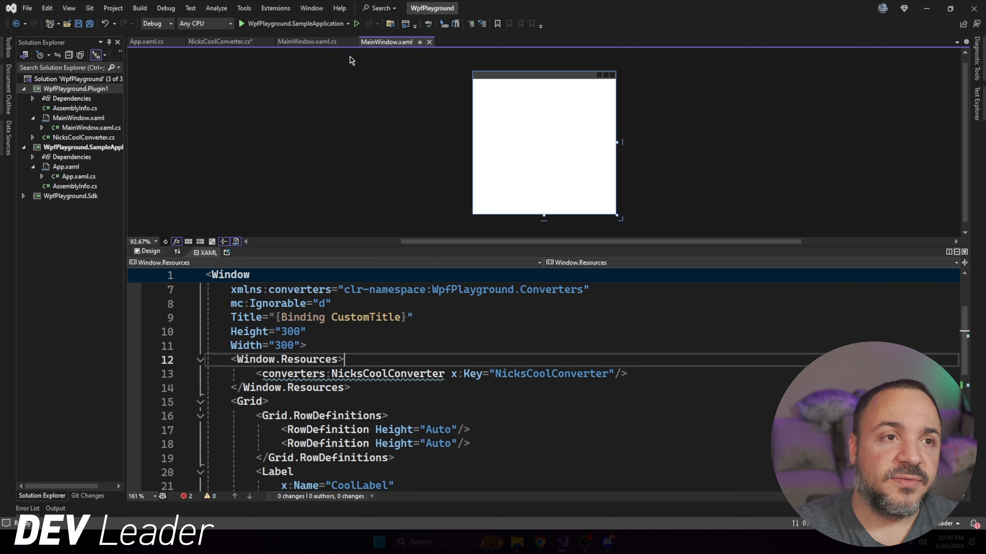
{"action": "mouse_move", "coordinate": [296, 41]}
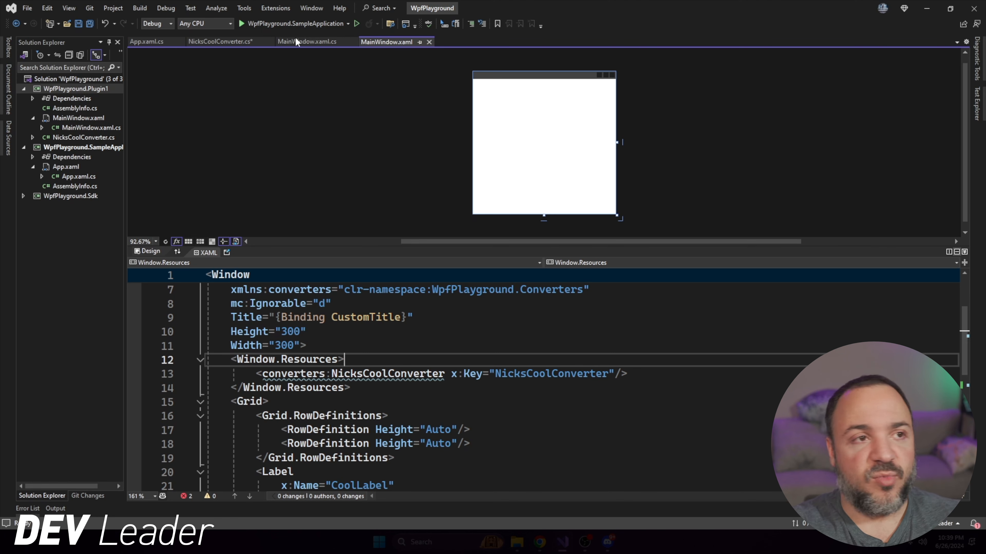
Return from MainWindow.xaml to the NicksCoolConverter.cs code file.
{"action": "left_click", "coordinate": [213, 42]}
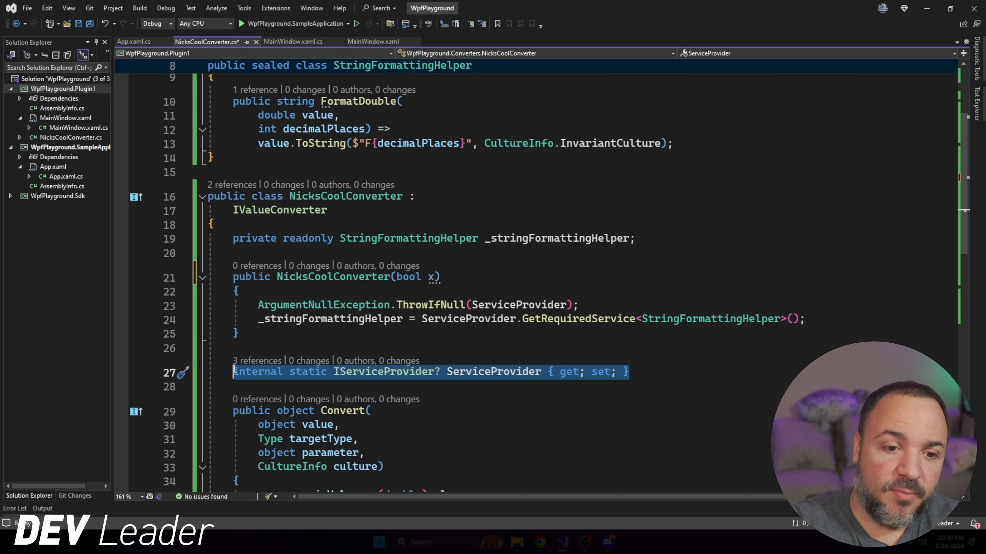
Select the 'internal static IServiceProvider? ServiceProvider' property line for removal.
{"action": "double_click", "coordinate": [383, 372]}
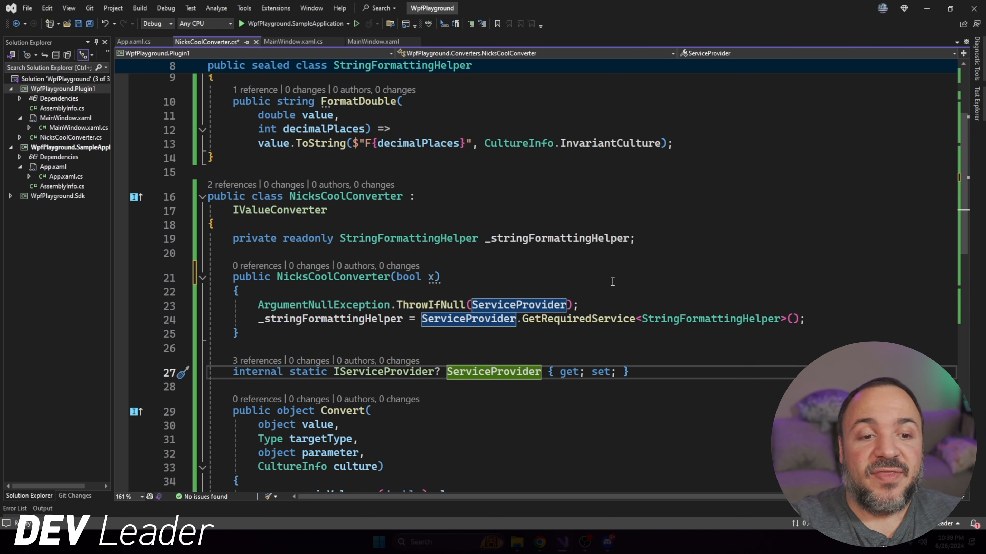
{"action": "mouse_move", "coordinate": [768, 294]}
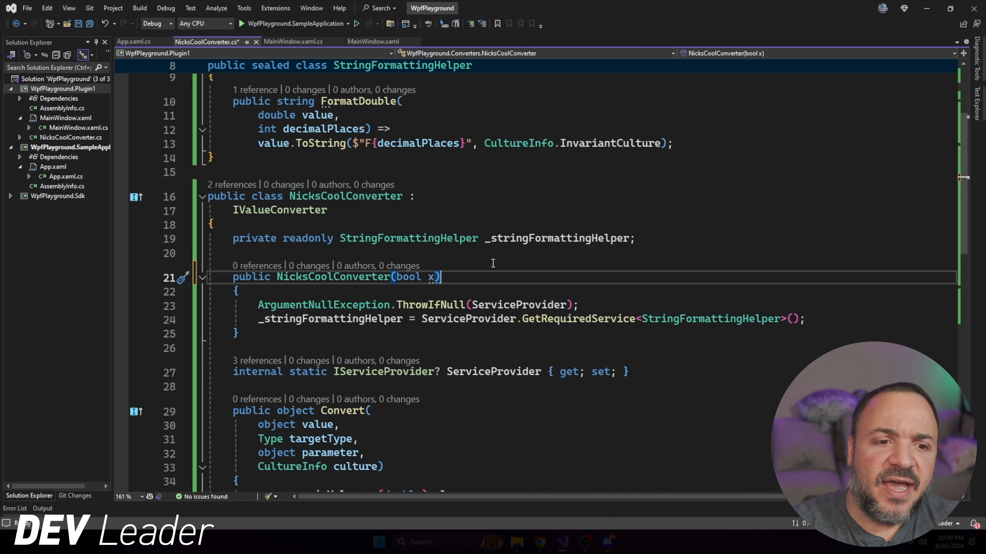
{"action": "mouse_move", "coordinate": [475, 271]}
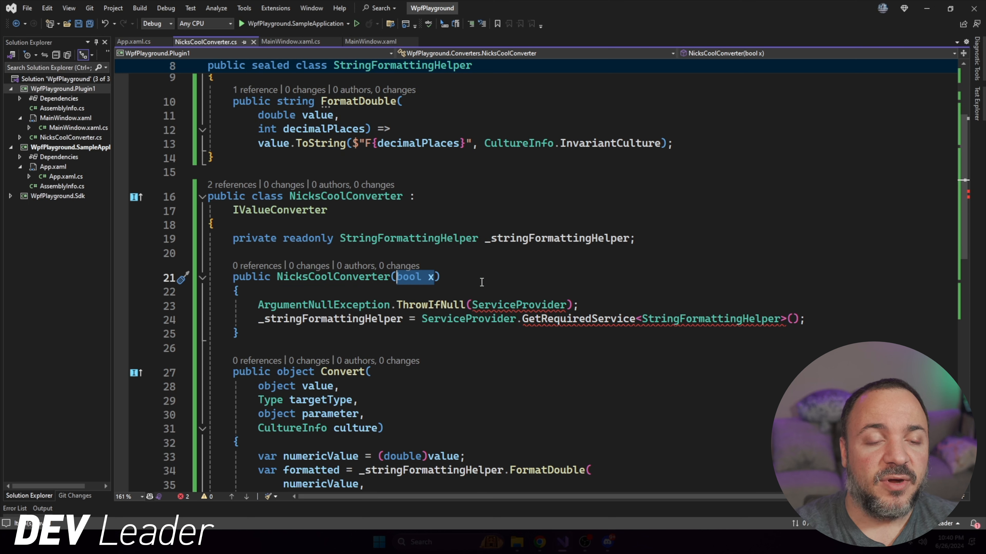
Replace 'bool x' with 'StringFormattingHelper stringFormattingHelper' and assign it to _stringFormattingHelper.
{"action": "type", "text": "StringFormattingHelper stringFormattingHelper"}
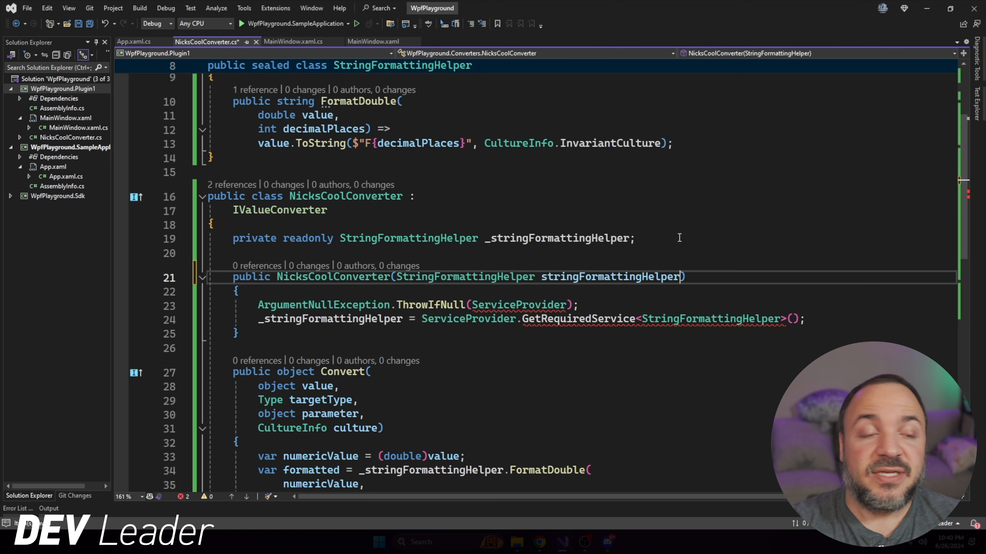
{"action": "left_click", "coordinate": [414, 196]}
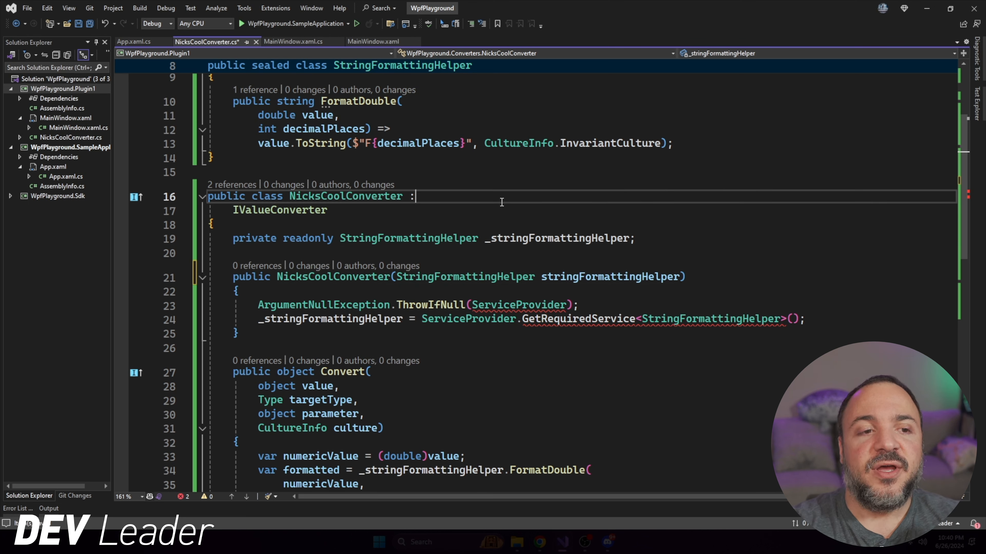
{"action": "mouse_move", "coordinate": [520, 238]}
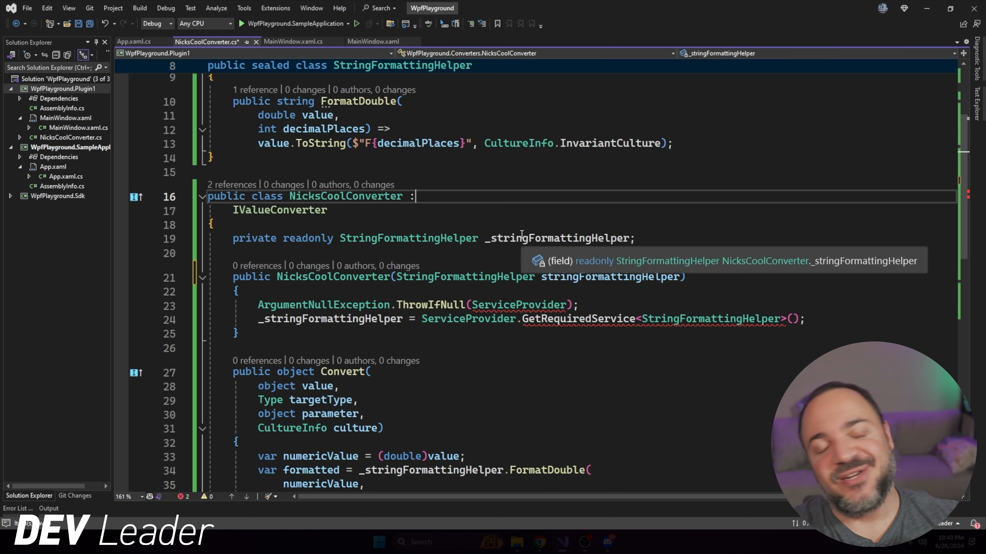
{"action": "mouse_move", "coordinate": [541, 194]}
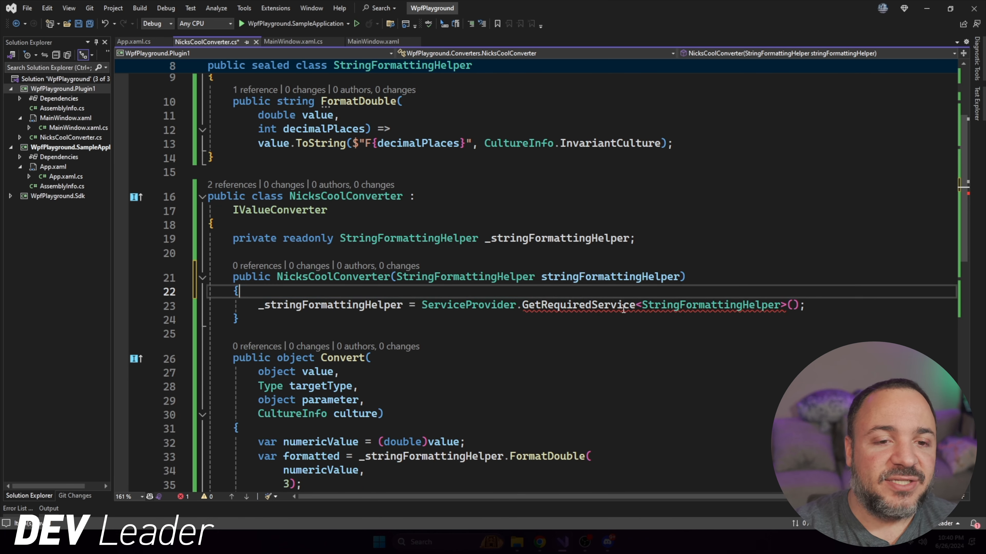
{"action": "double_click", "coordinate": [611, 277]}
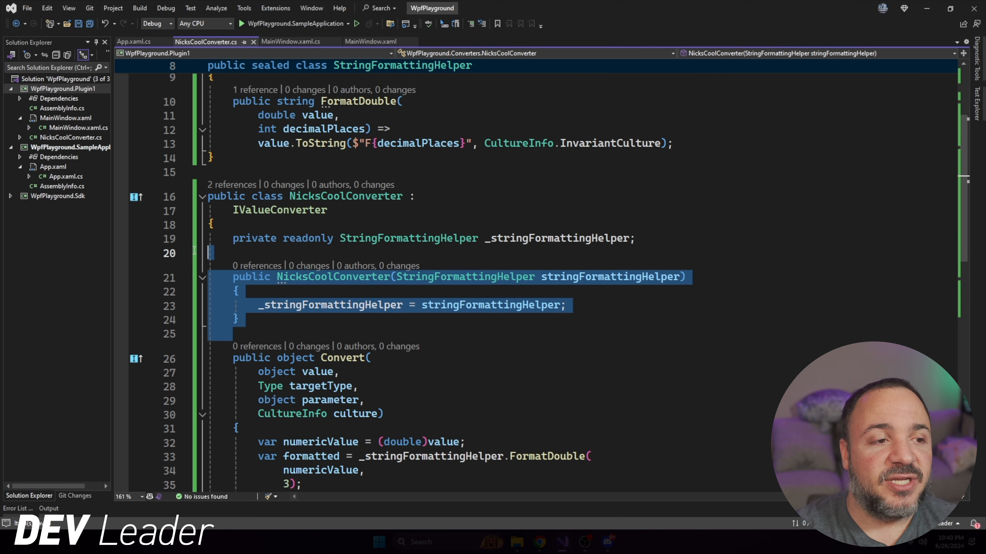
{"action": "double_click", "coordinate": [279, 210]}
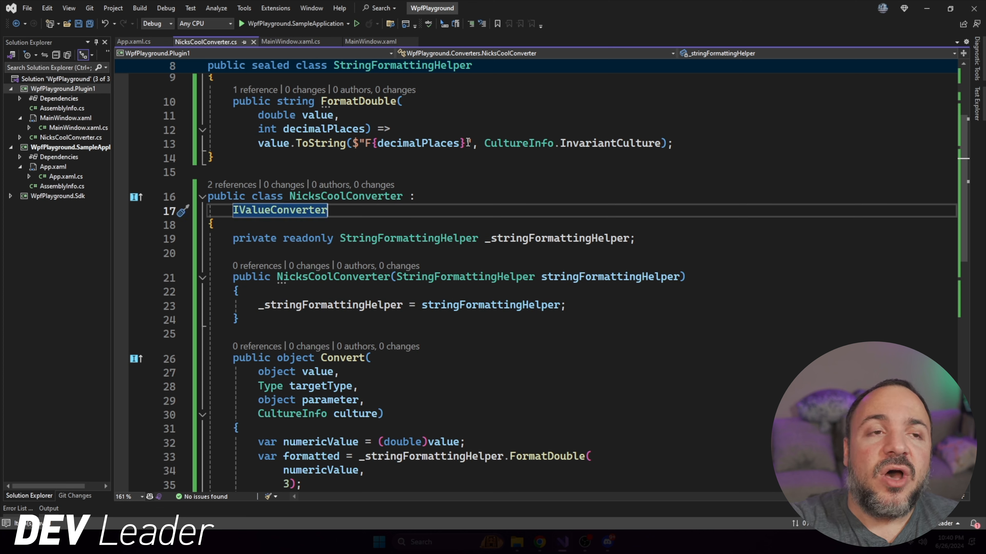
{"action": "mouse_move", "coordinate": [358, 57]}
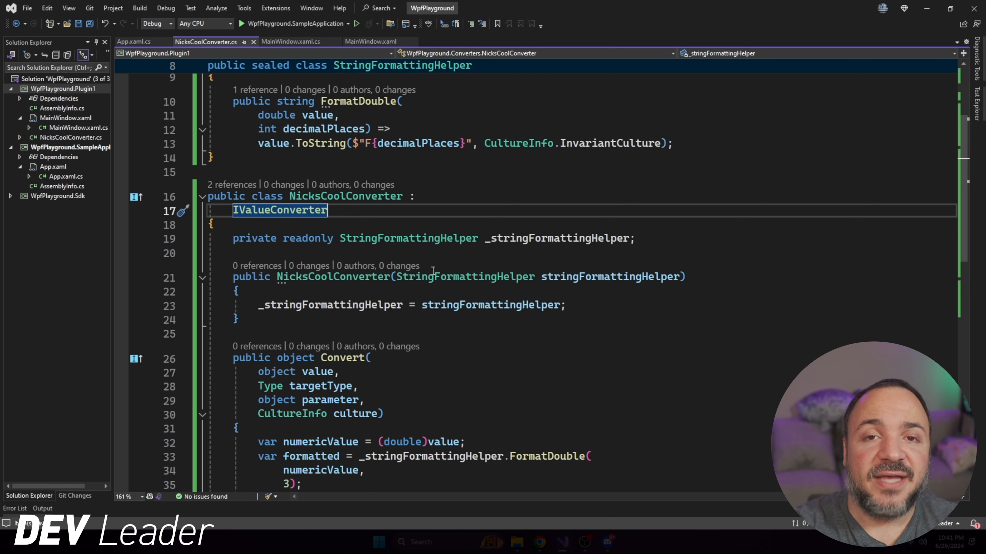
{"action": "left_click", "coordinate": [291, 42]}
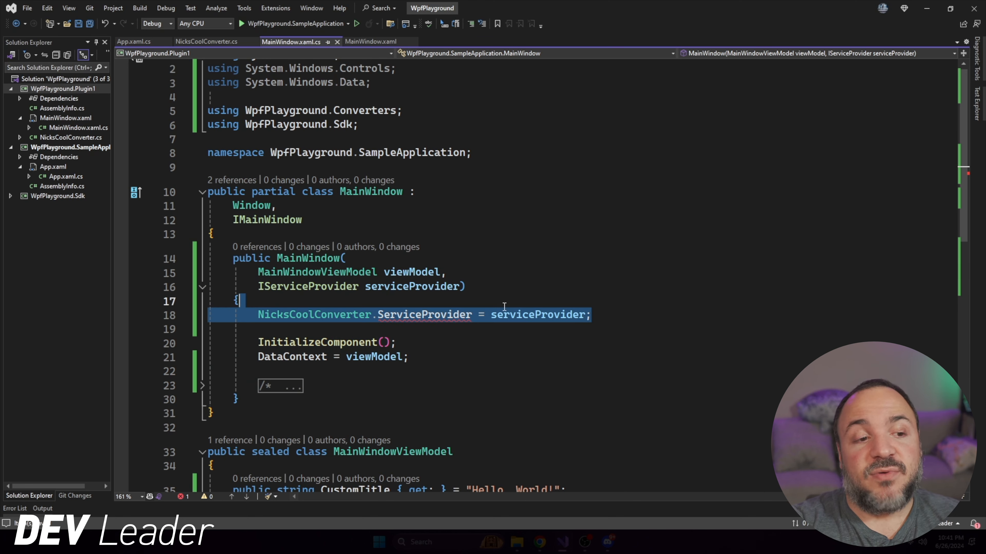
Delete the 'NicksCoolConverter.ServiceProvider = serviceProvider;' line from the MainWindow constructor.
{"action": "key", "text": "Delete"}
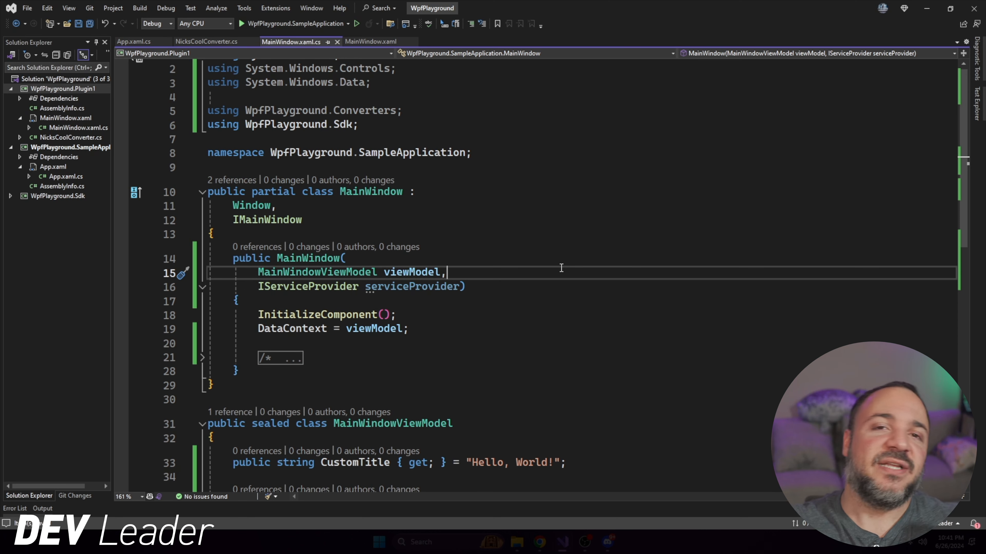
{"action": "mouse_move", "coordinate": [451, 65]}
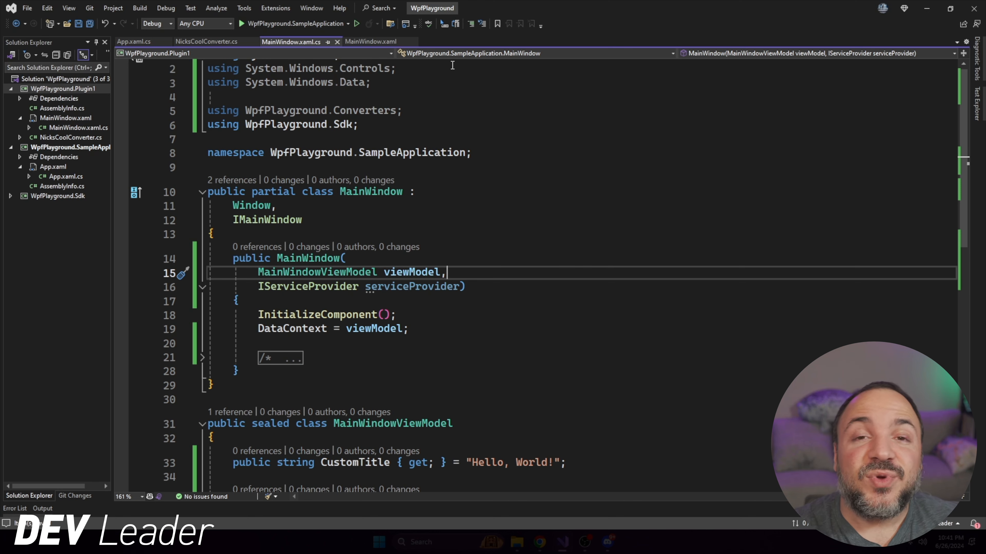
{"action": "mouse_move", "coordinate": [370, 42]}
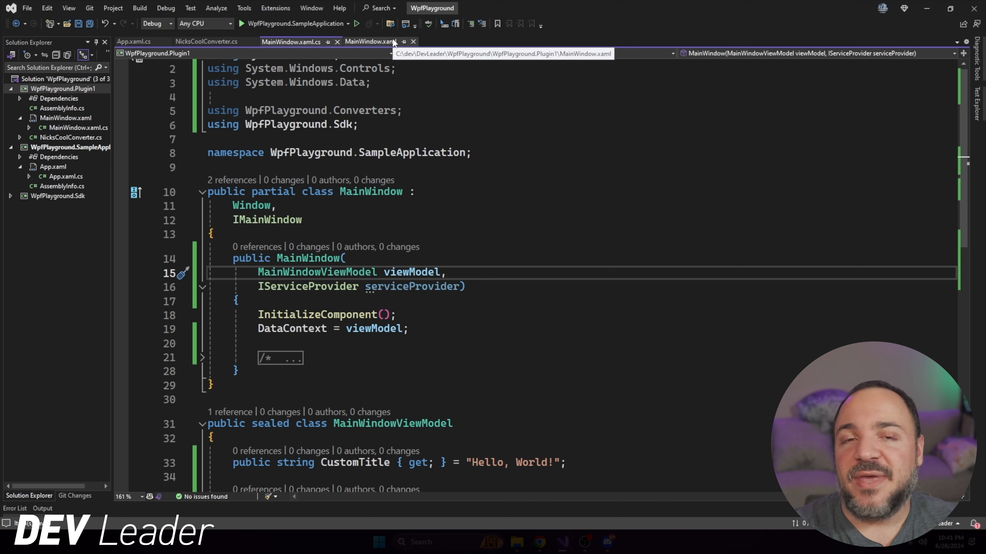
{"action": "left_click", "coordinate": [374, 42]}
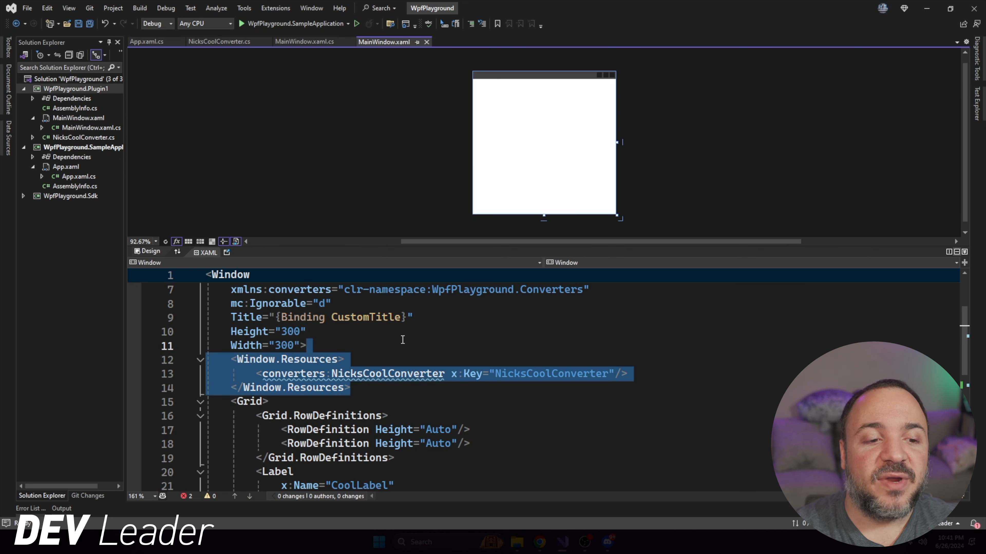
Delete the converter resource block and the CoolLabel Content binding line from MainWindow.xaml.
{"action": "key", "text": "Delete"}
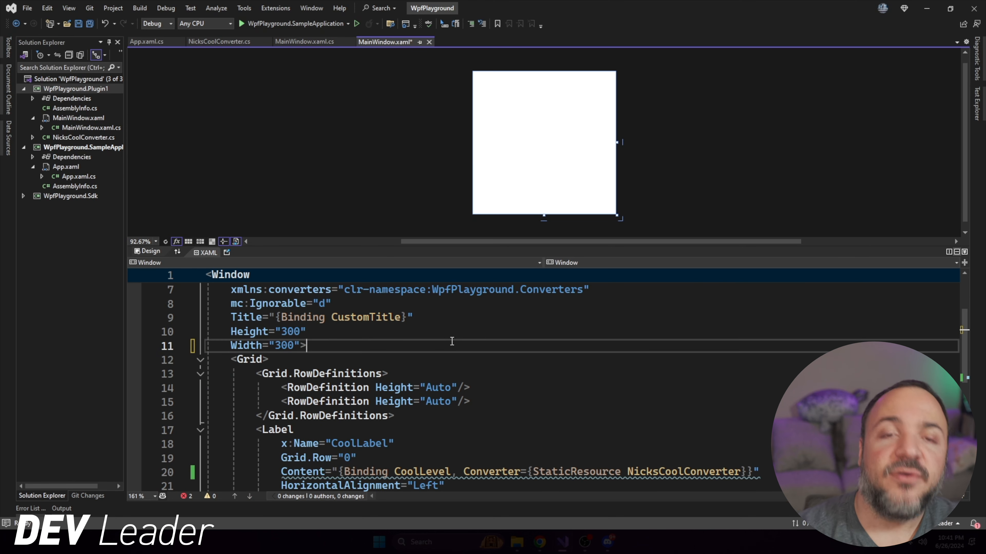
{"action": "scroll", "scroll_direction": "down", "scroll_amount": 3}
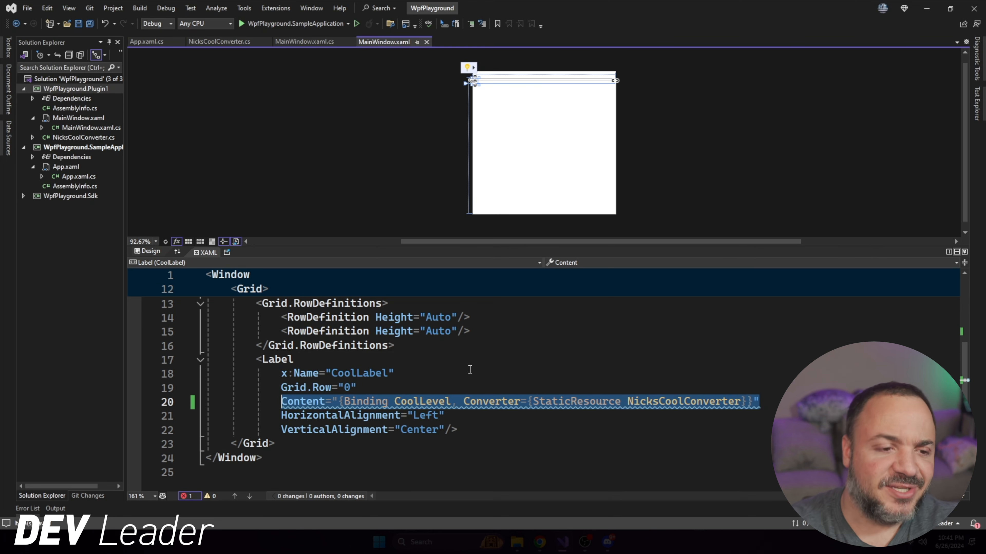
{"action": "left_click", "coordinate": [496, 358]}
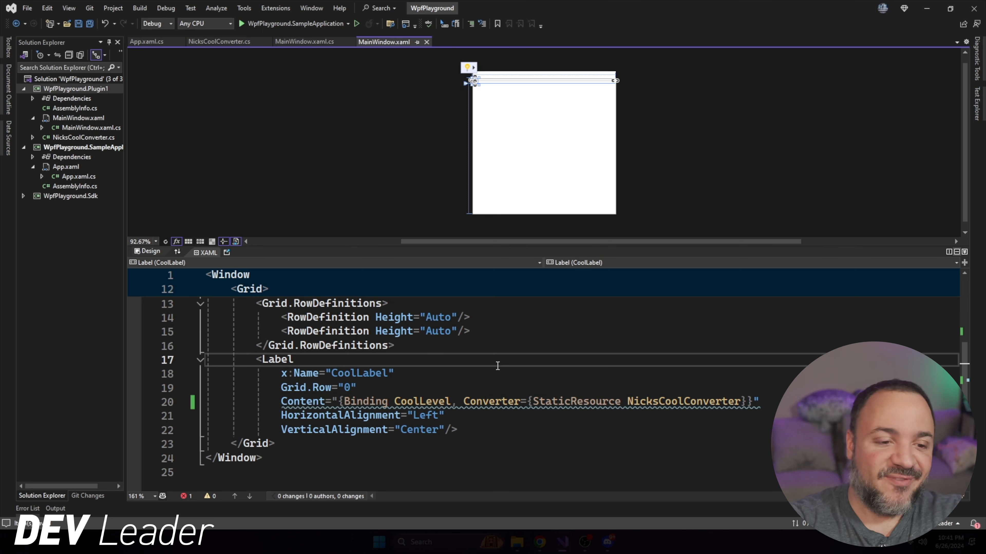
{"action": "mouse_move", "coordinate": [726, 388]}
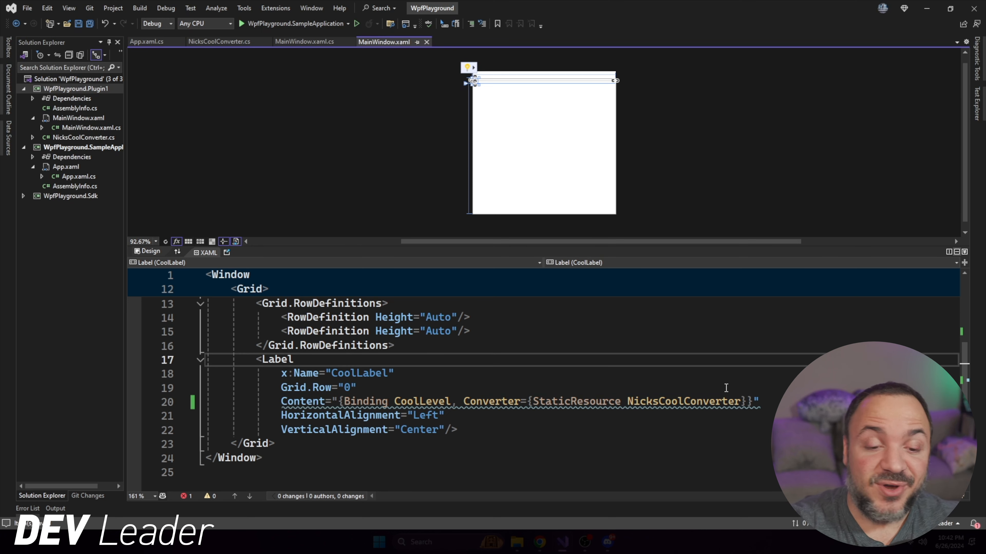
{"action": "left_click", "coordinate": [761, 401]}
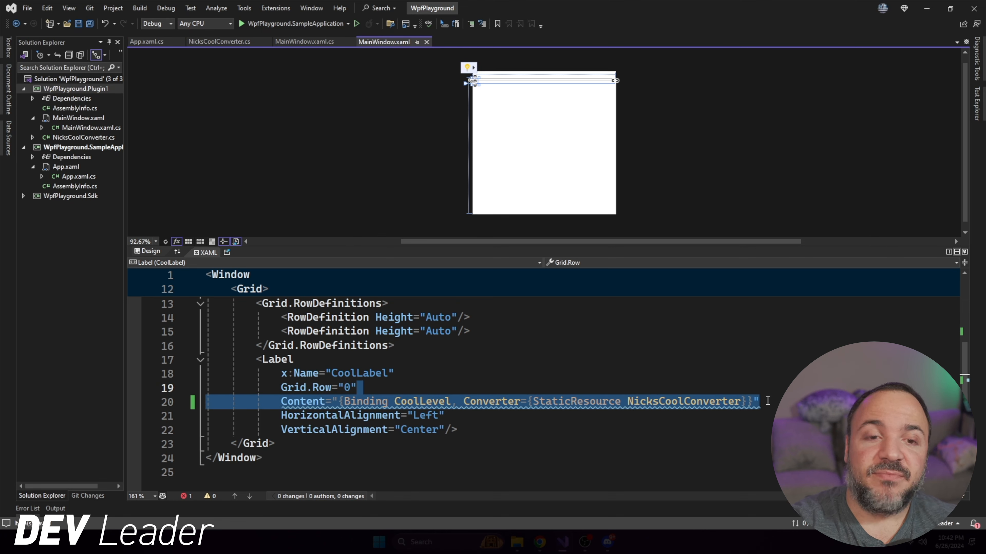
{"action": "key", "text": "Delete"}
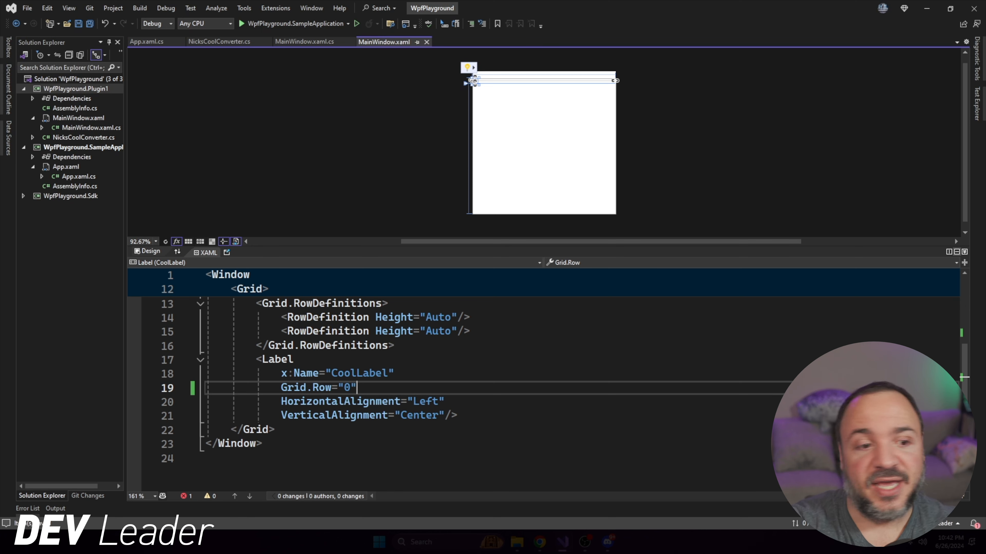
{"action": "left_click", "coordinate": [394, 374]}
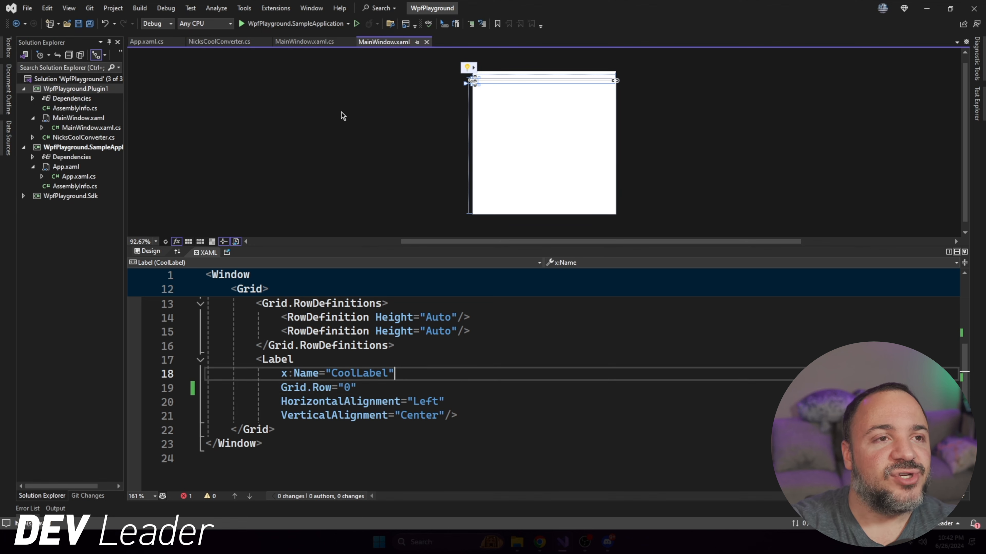
{"action": "left_click", "coordinate": [290, 42]}
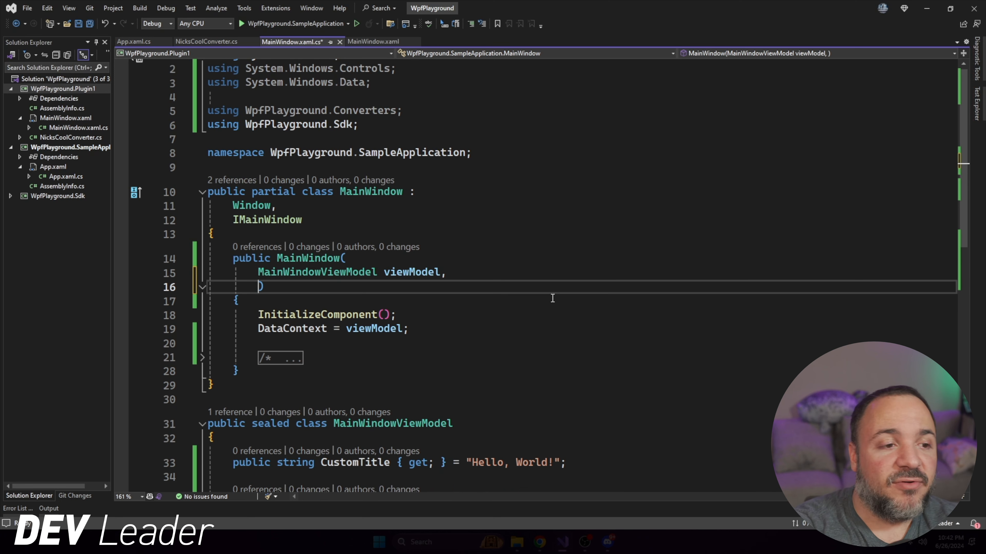
Add 'NicksCoolConverter nicksCoolConverter' as the MainWindow constructor's second parameter.
{"action": "type", "text": "NicksCoolConverter nicksCoolConverter"}
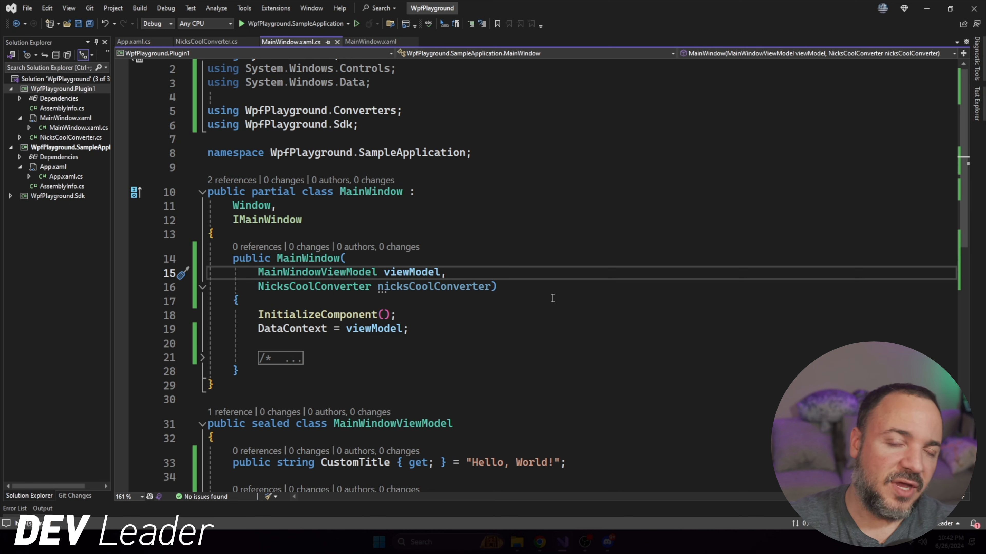
{"action": "left_click", "coordinate": [445, 271]}
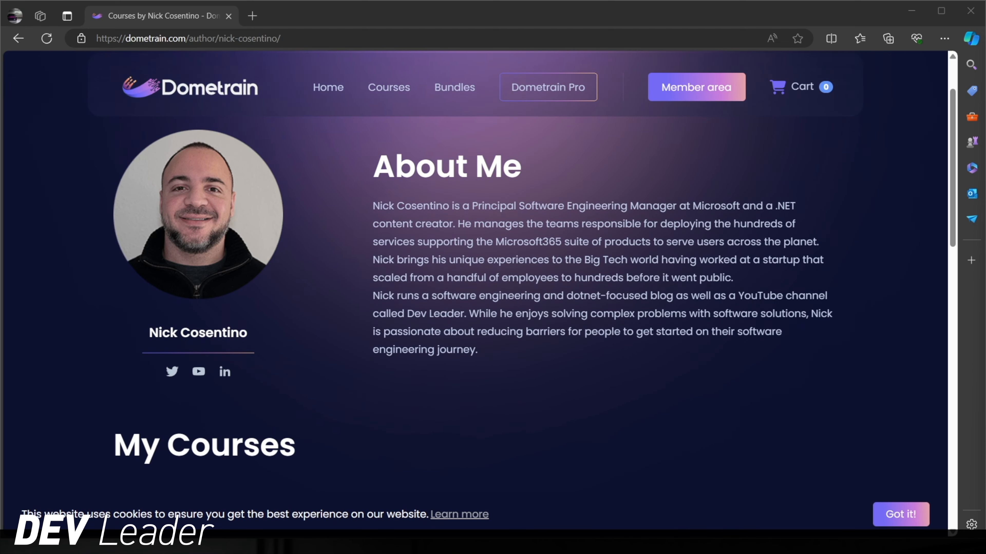
Scroll the Dometrain author page down to the My Courses listings.
{"action": "scroll", "scroll_direction": "down", "scroll_amount": 3}
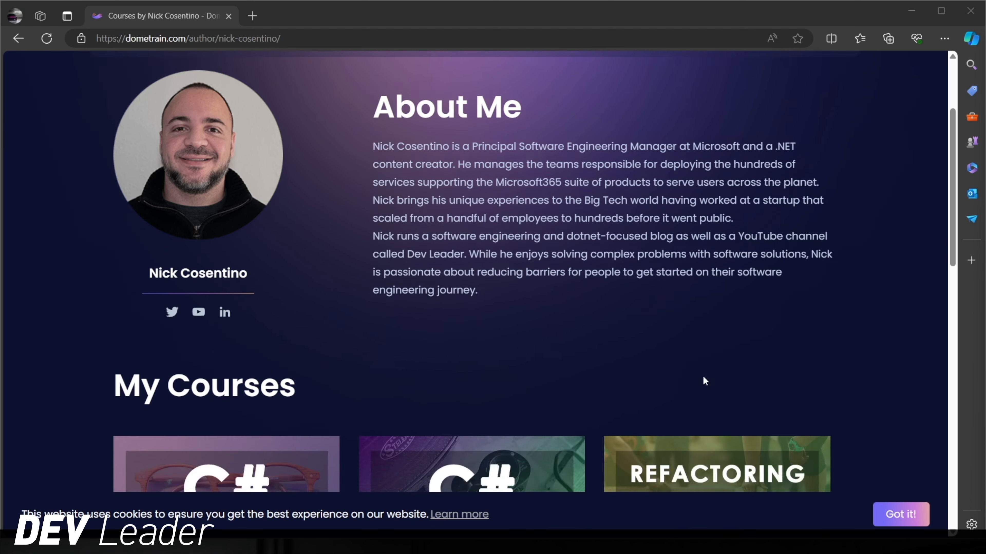
{"action": "scroll", "scroll_direction": "down", "scroll_amount": 3}
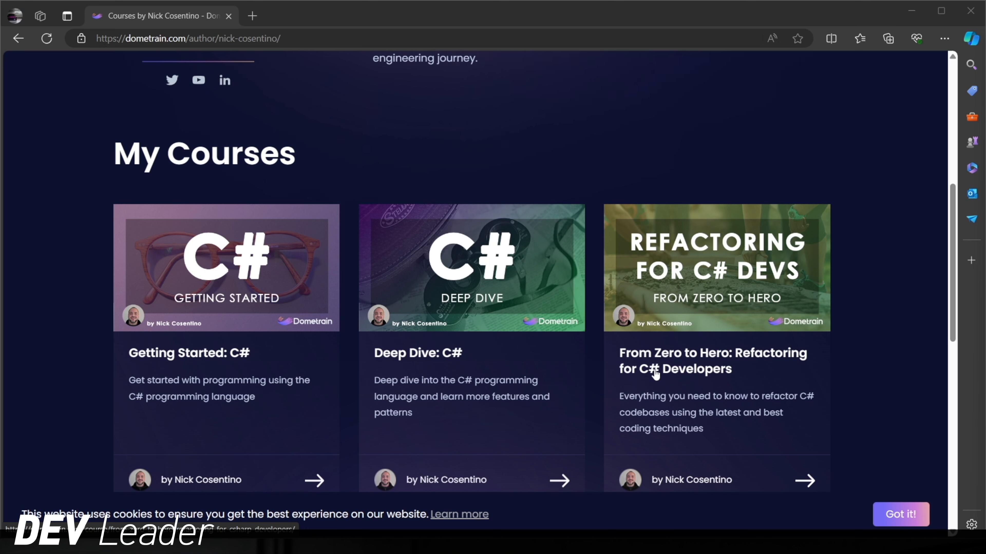
{"action": "mouse_move", "coordinate": [601, 355]}
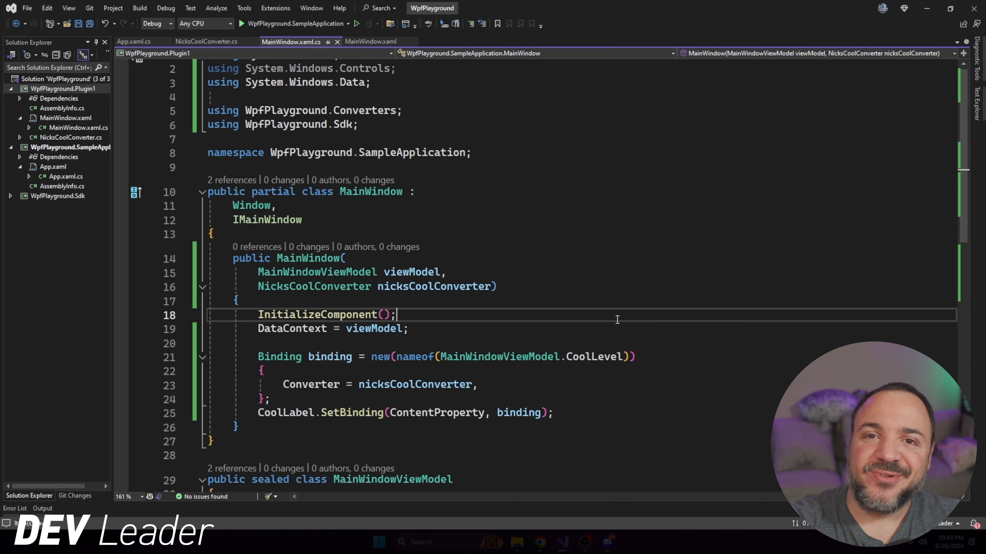
{"action": "mouse_move", "coordinate": [445, 356]}
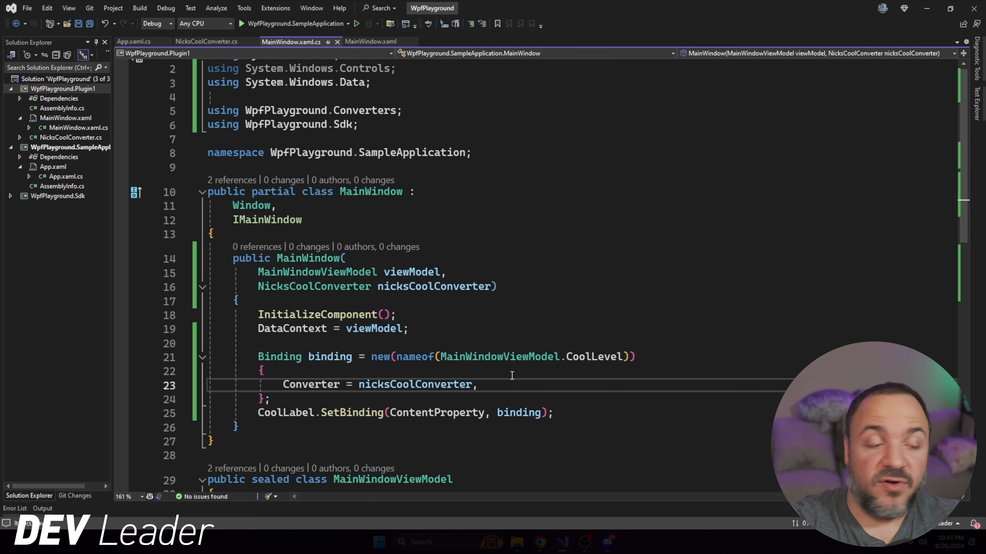
Review the CoolLevel Binding with Converter = nicksCoolConverter against the CoolLabel markup.
{"action": "double_click", "coordinate": [311, 384]}
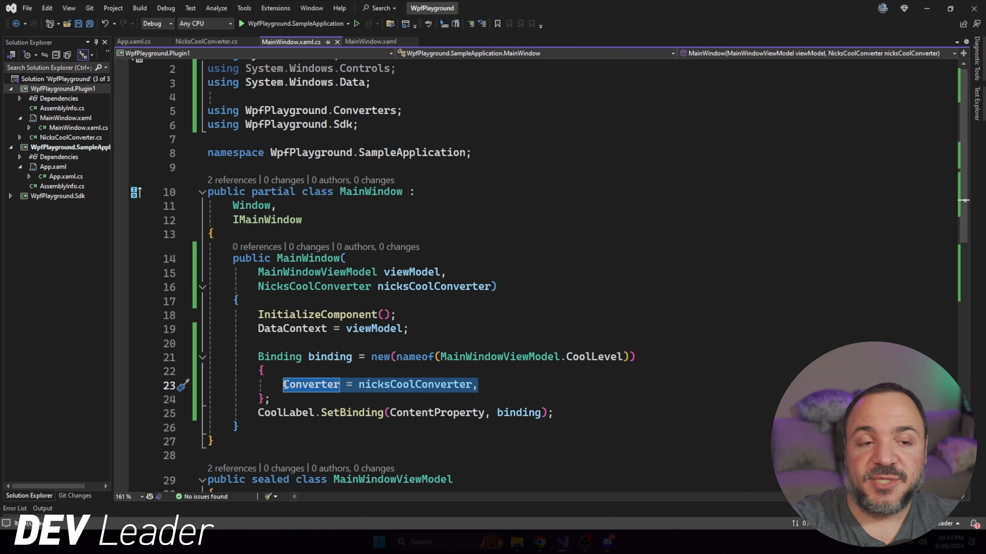
{"action": "mouse_move", "coordinate": [430, 302]}
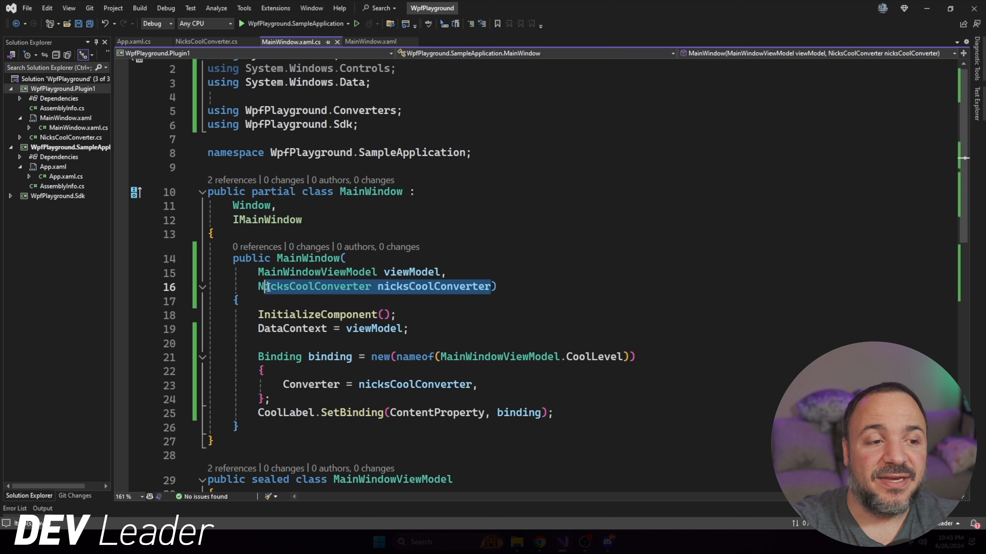
{"action": "double_click", "coordinate": [316, 286]}
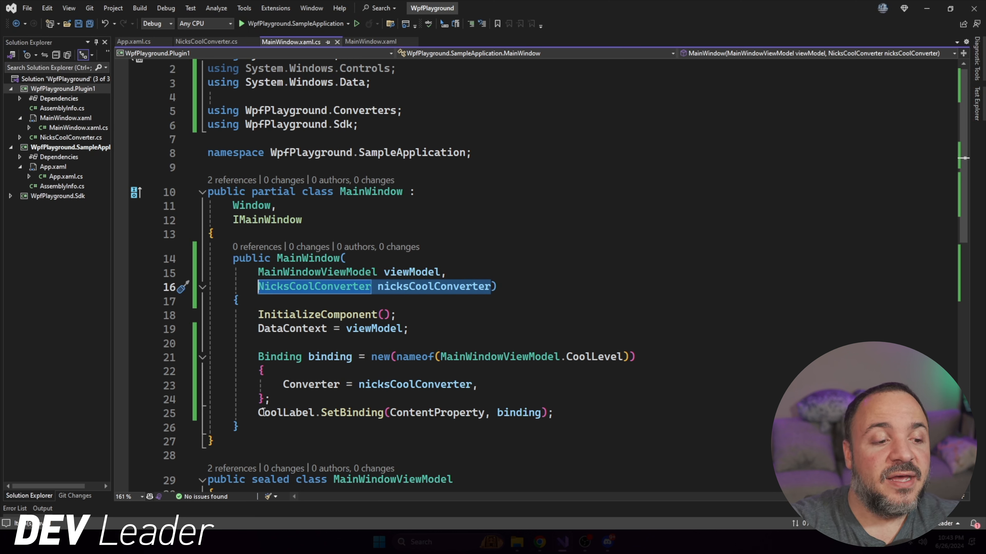
{"action": "double_click", "coordinate": [286, 413]}
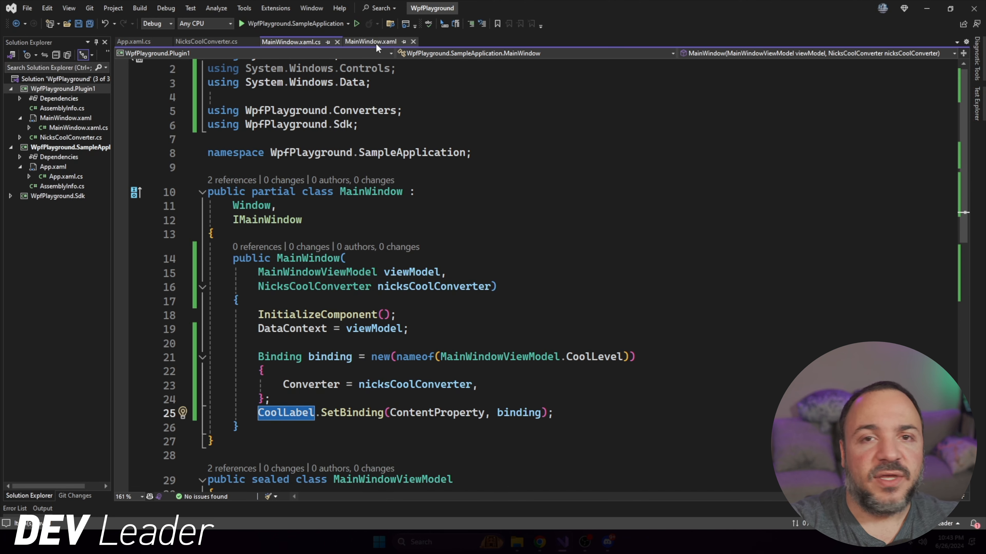
{"action": "left_click", "coordinate": [383, 42]}
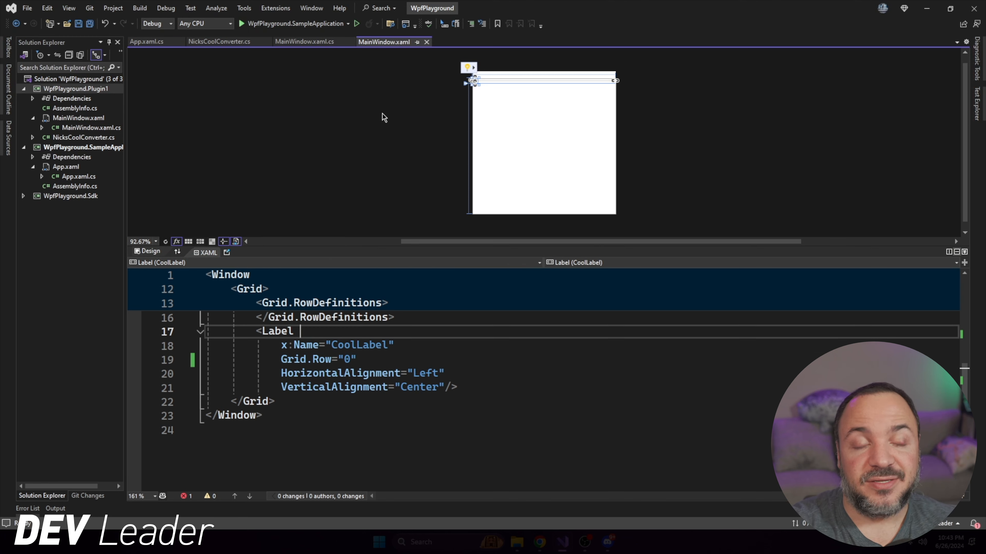
{"action": "left_click", "coordinate": [292, 41]}
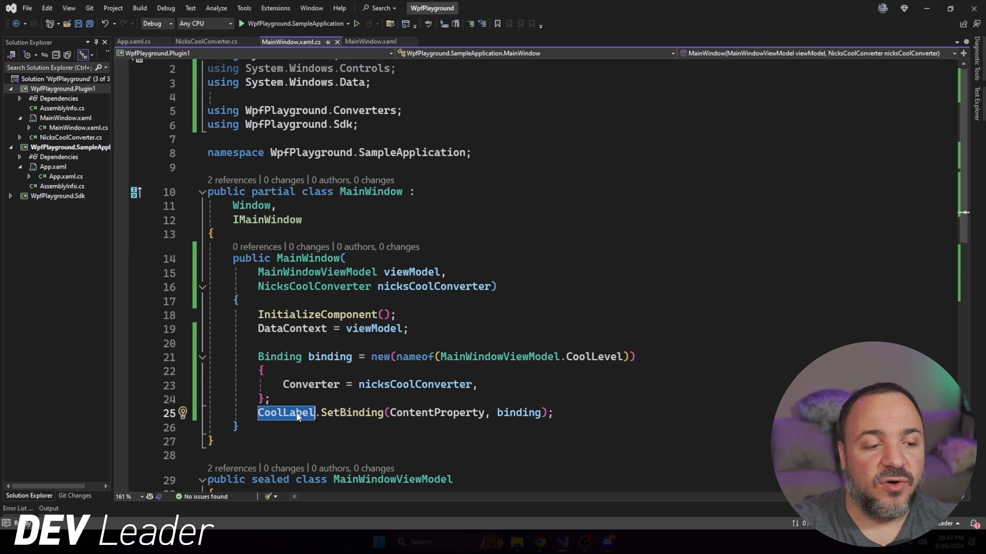
{"action": "mouse_move", "coordinate": [320, 413]}
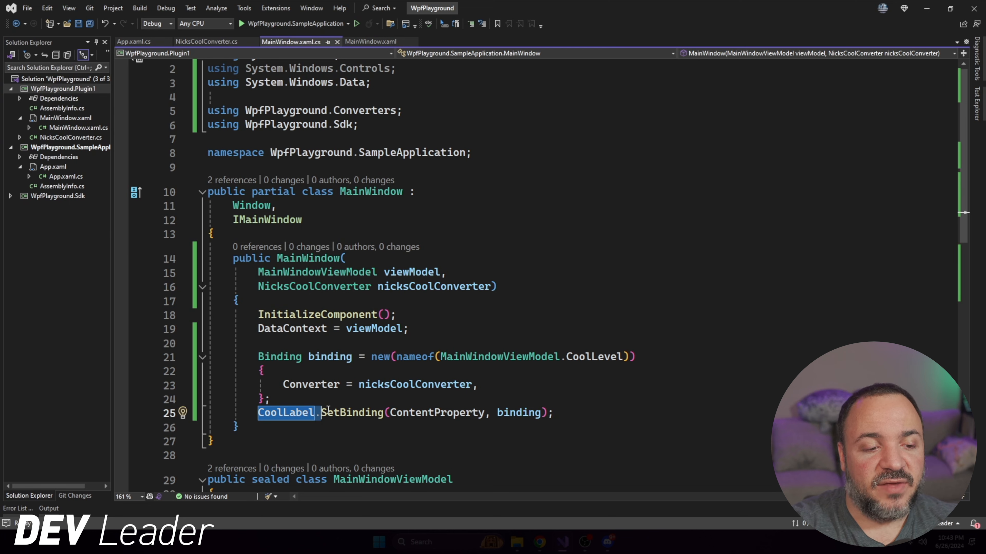
{"action": "double_click", "coordinate": [351, 412]}
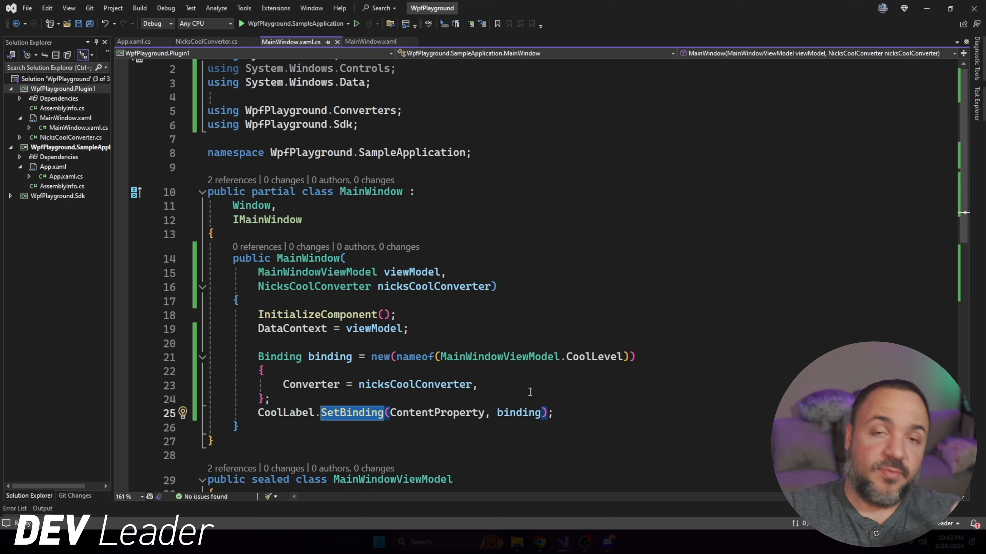
{"action": "mouse_move", "coordinate": [566, 306]}
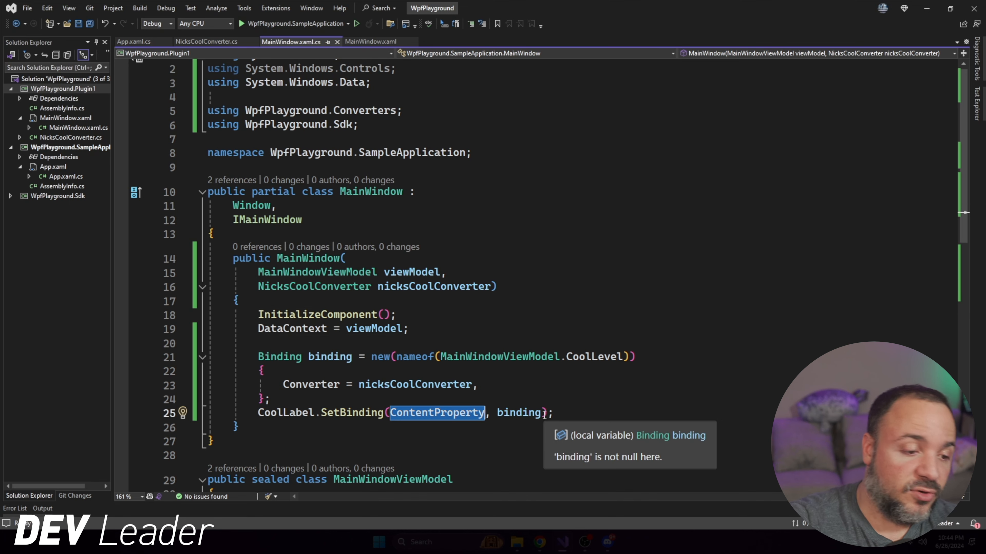
Write CoolLabel.SetBinding(ContentProperty, binding) and inspect ContentProperty's definition.
{"action": "type", "text": "Cool"}
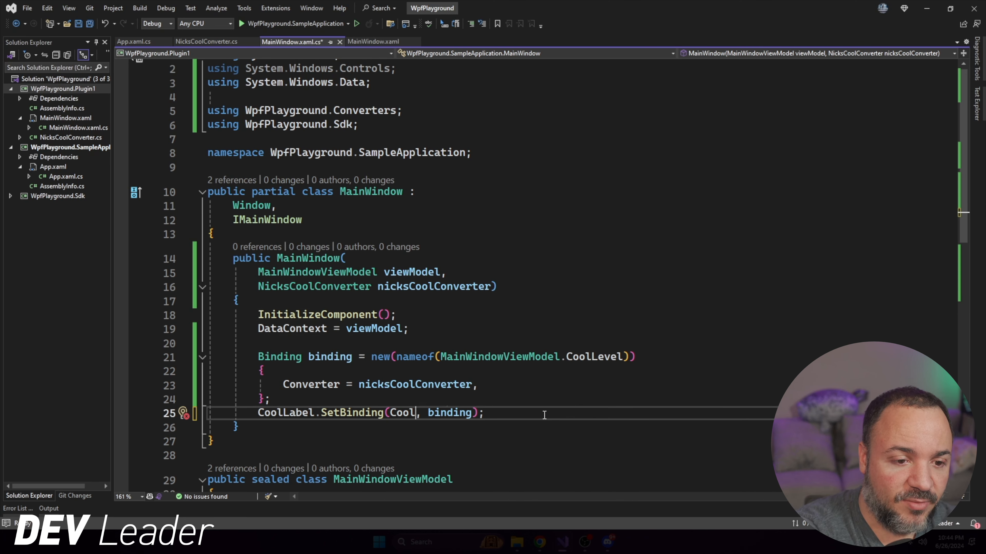
{"action": "type", "text": "CoolLabel.Content"}
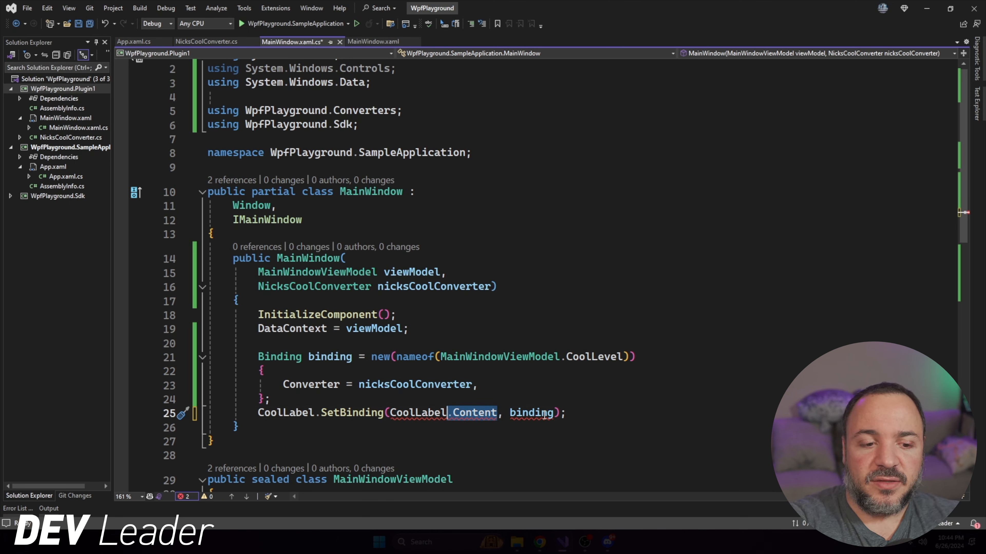
{"action": "type", "text": "ContentProperty"}
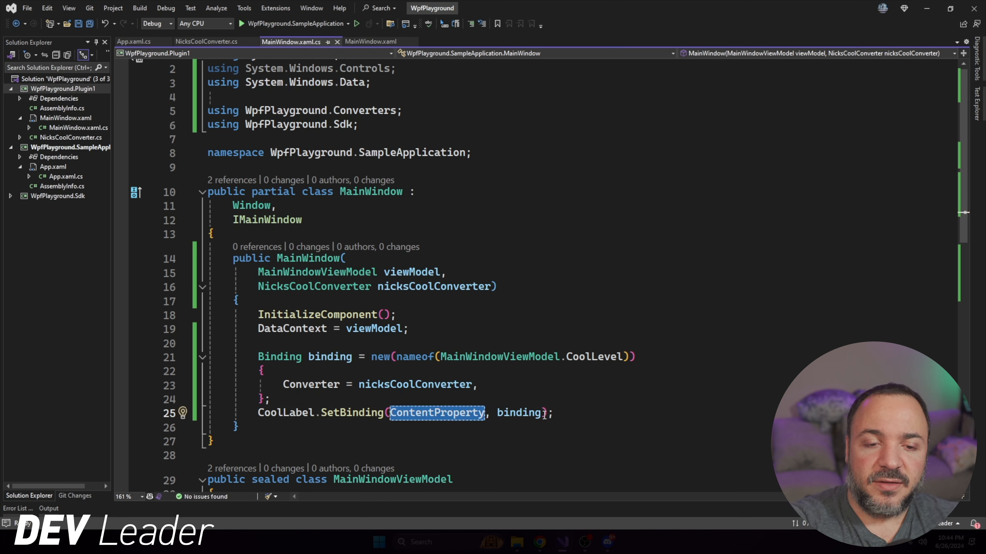
{"action": "left_click", "coordinate": [437, 413]}
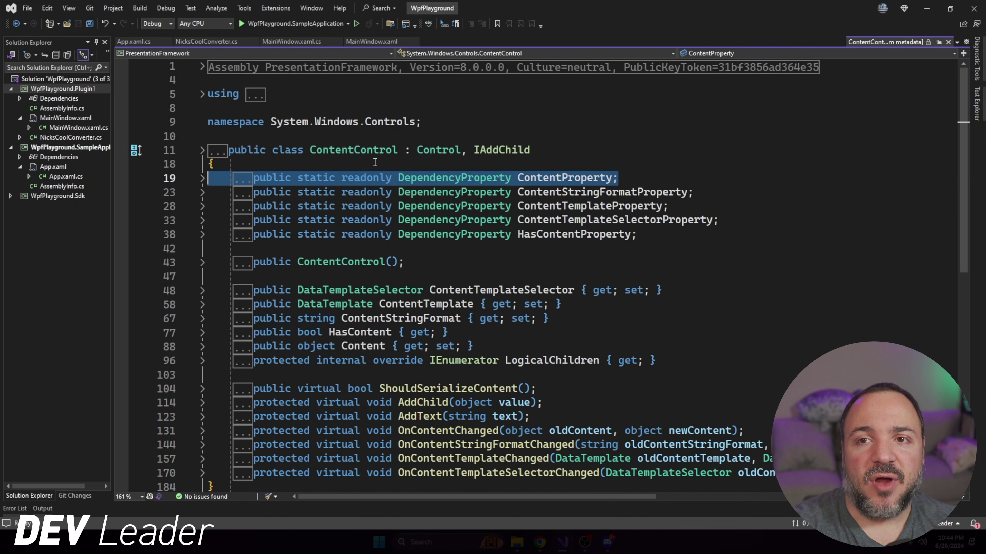
{"action": "left_click", "coordinate": [291, 41]}
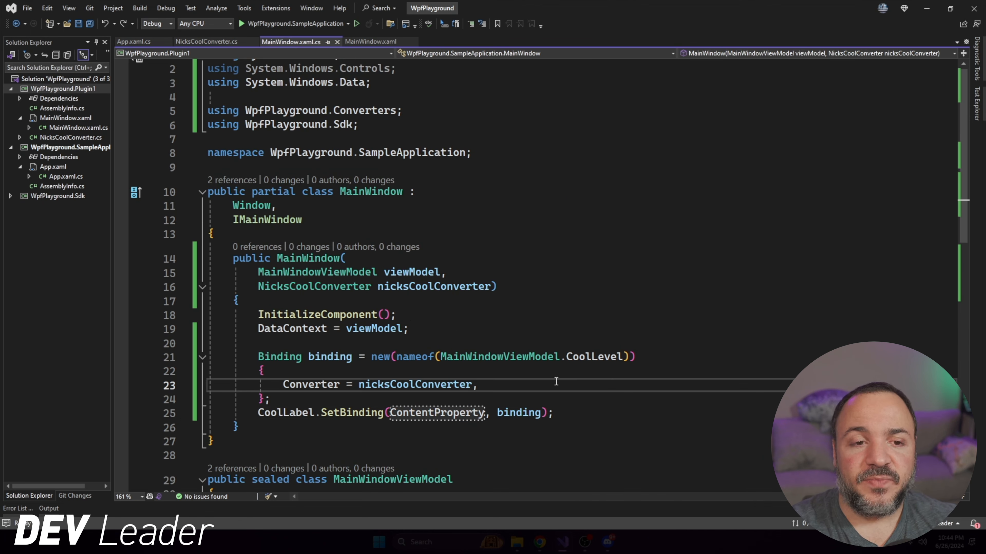
{"action": "mouse_move", "coordinate": [483, 246]}
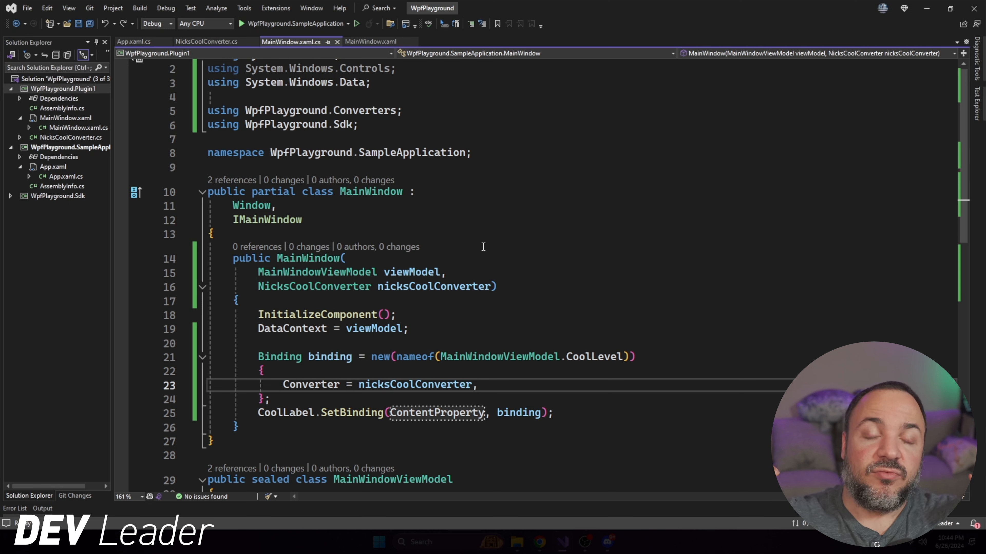
{"action": "mouse_move", "coordinate": [478, 233]}
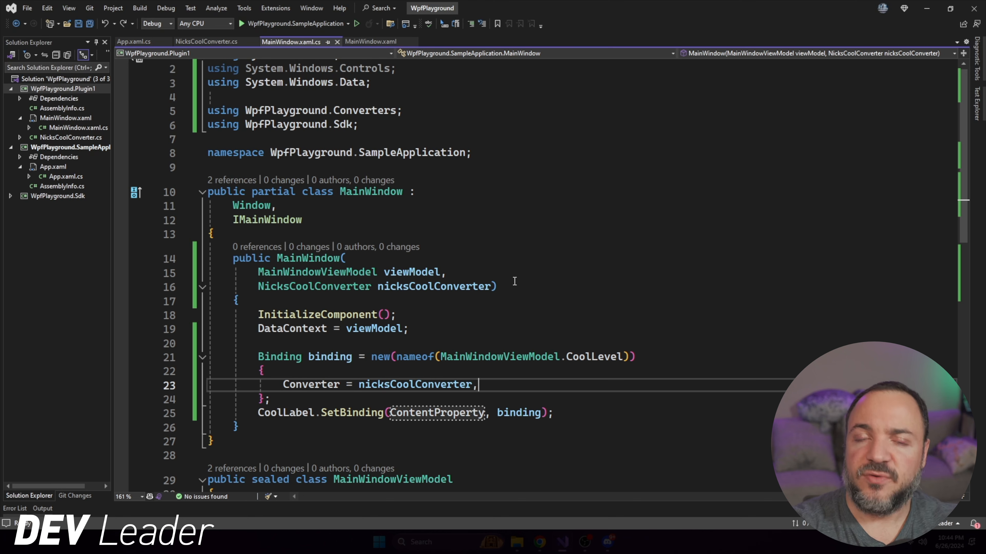
{"action": "left_click", "coordinate": [500, 286]}
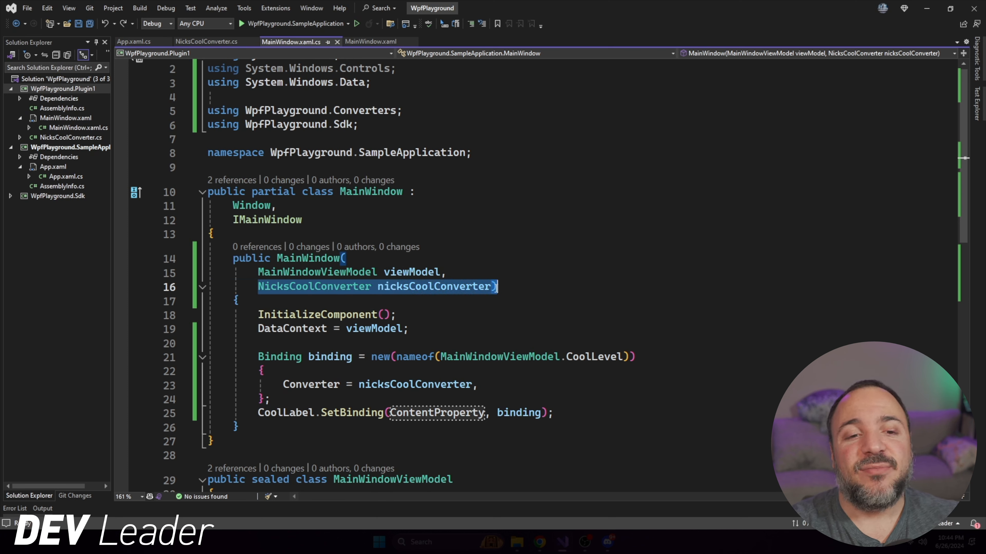
{"action": "left_click", "coordinate": [408, 328]}
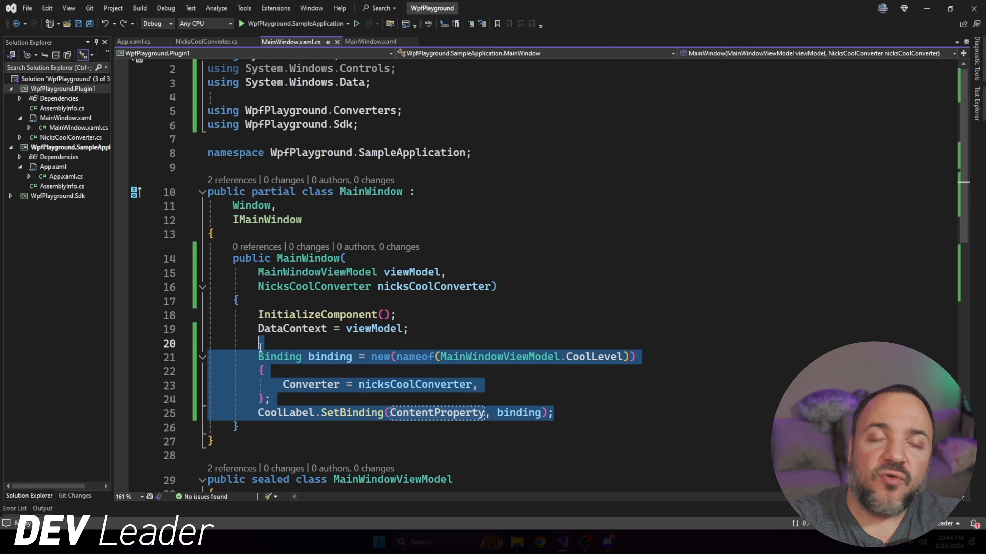
{"action": "mouse_move", "coordinate": [436, 384]}
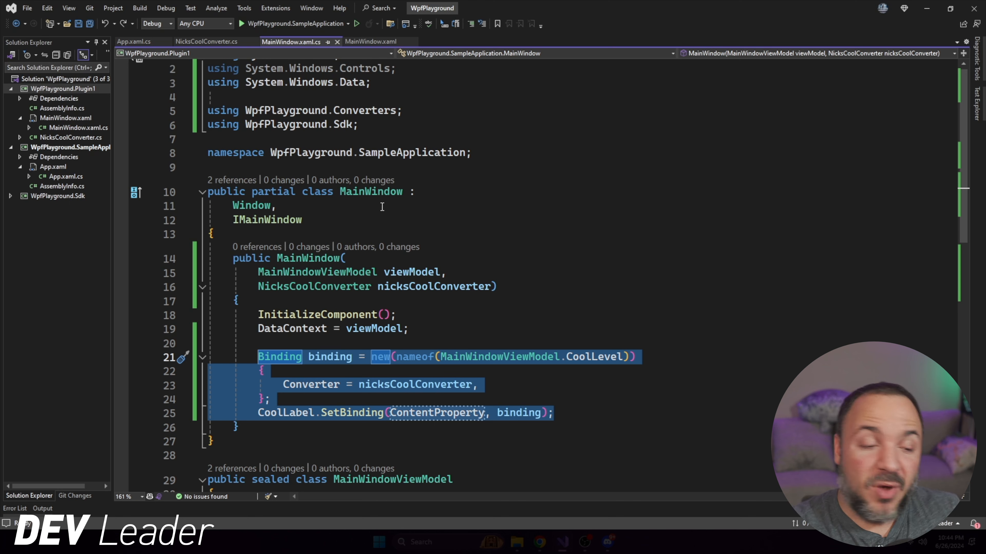
{"action": "mouse_move", "coordinate": [573, 396]}
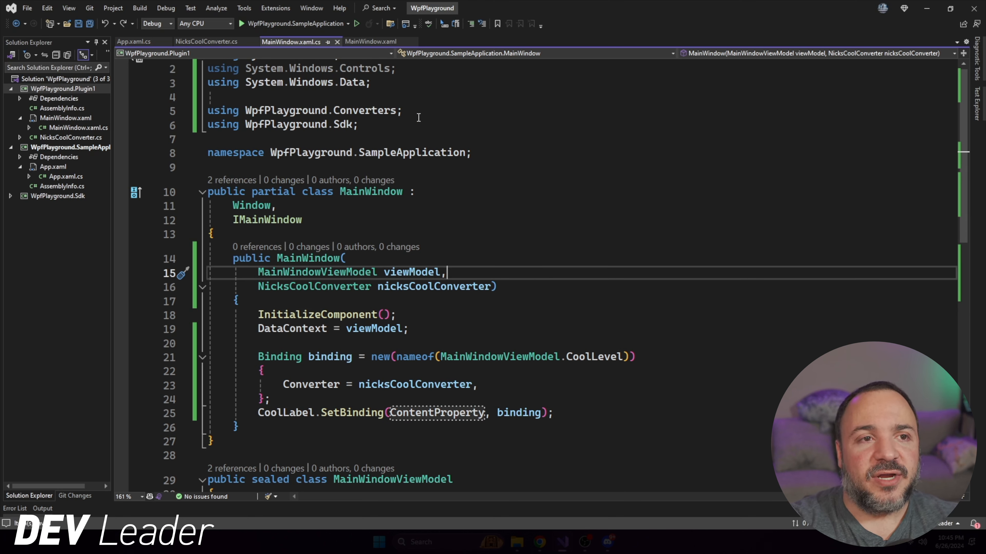
{"action": "mouse_move", "coordinate": [502, 184]}
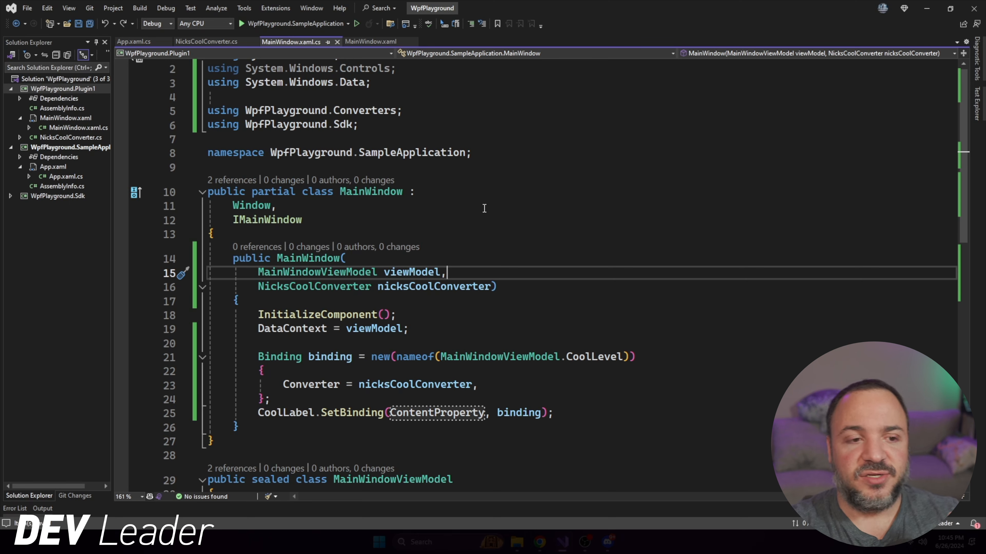
{"action": "mouse_move", "coordinate": [382, 36]}
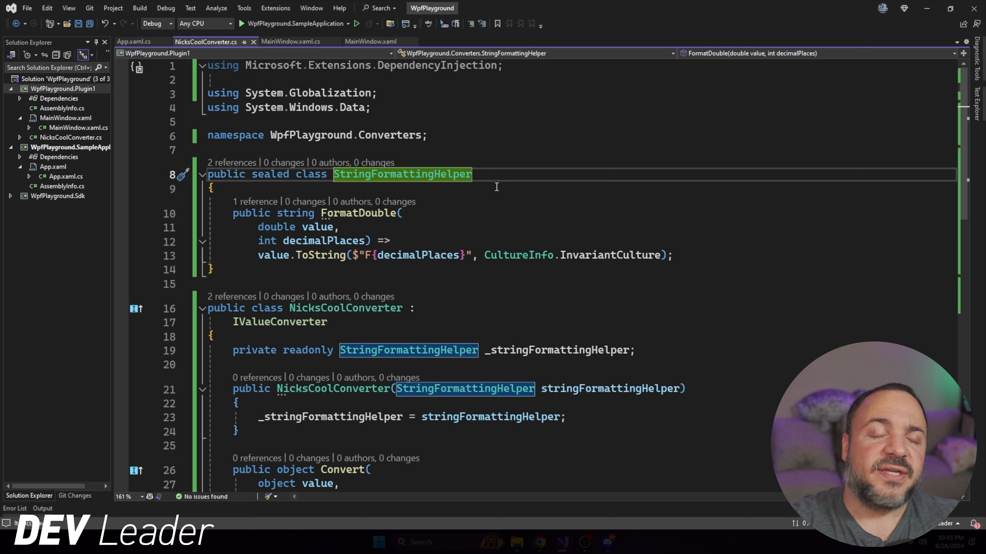
{"action": "mouse_move", "coordinate": [476, 98]}
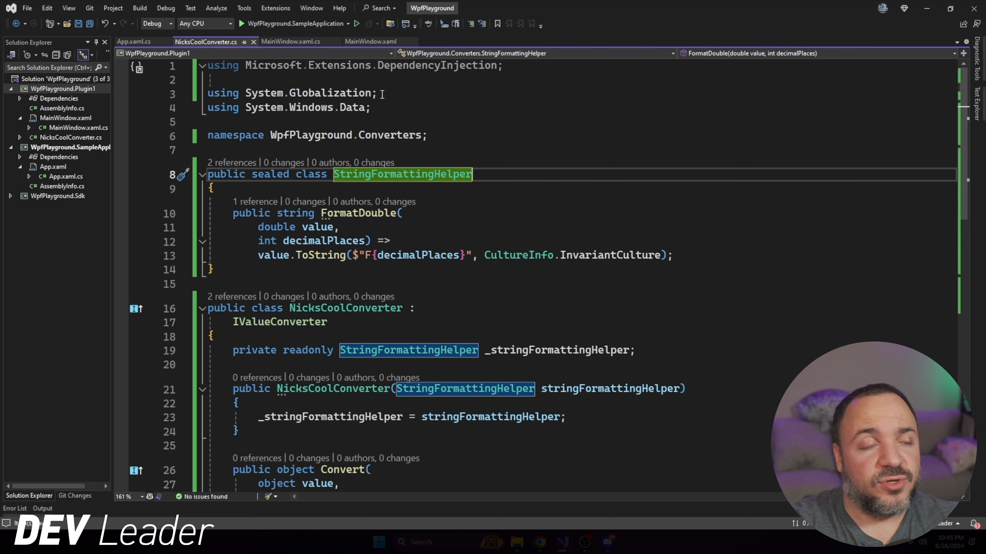
{"action": "left_click", "coordinate": [507, 135]}
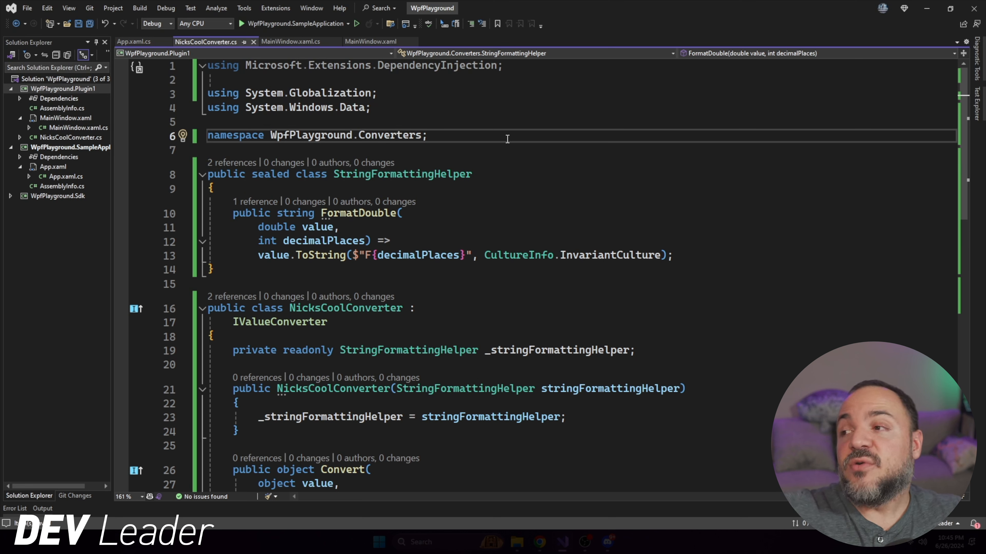
{"action": "left_click", "coordinate": [430, 135]}
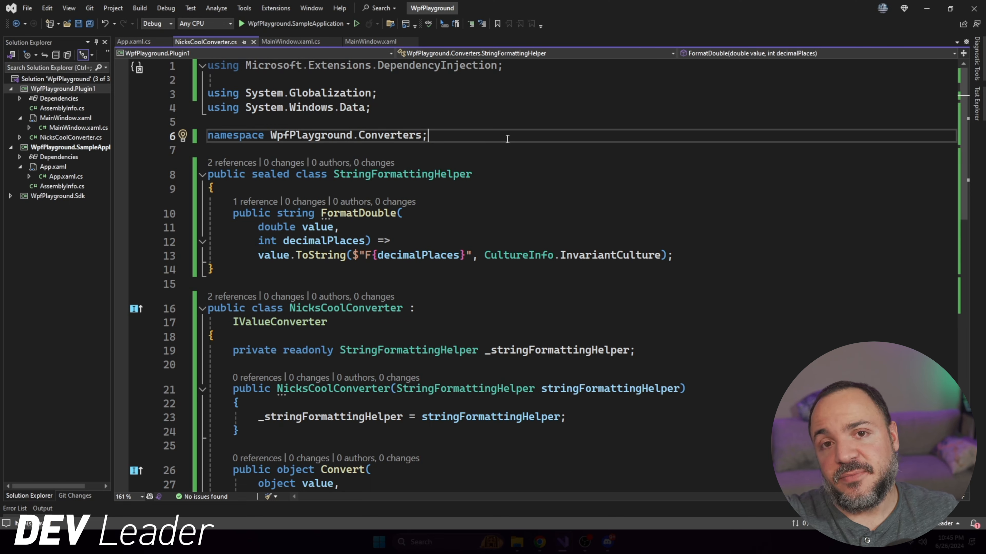
{"action": "mouse_move", "coordinate": [432, 178]}
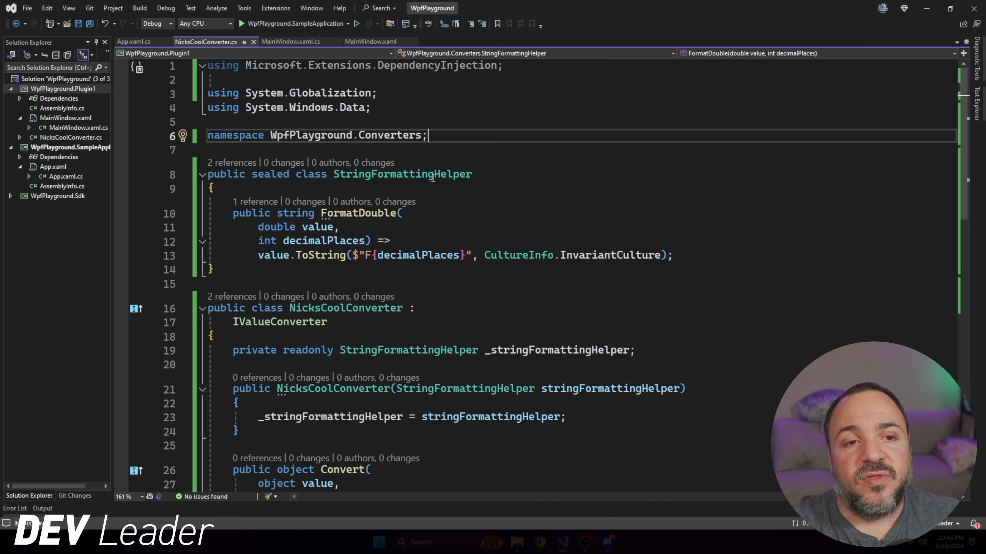
{"action": "double_click", "coordinate": [403, 174]}
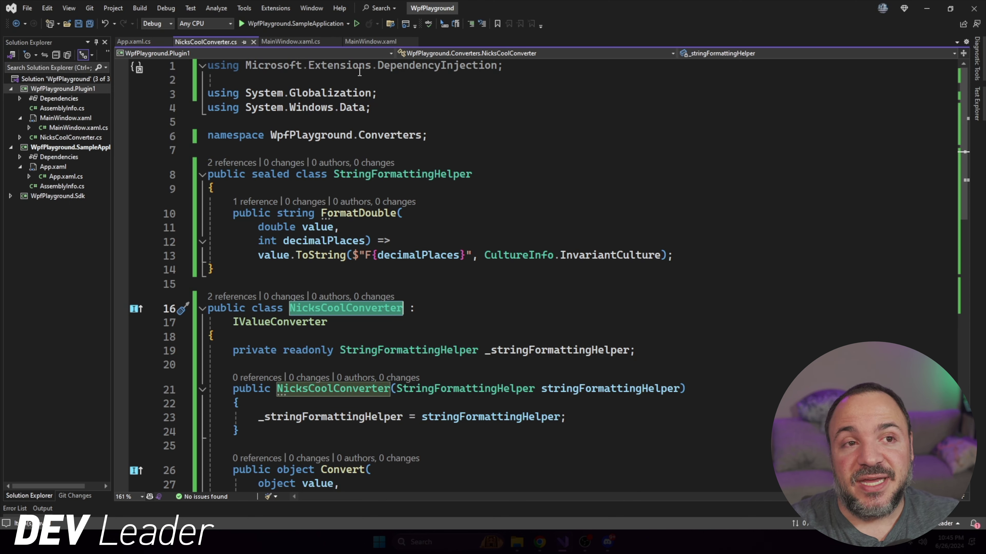
{"action": "left_click", "coordinate": [293, 42]}
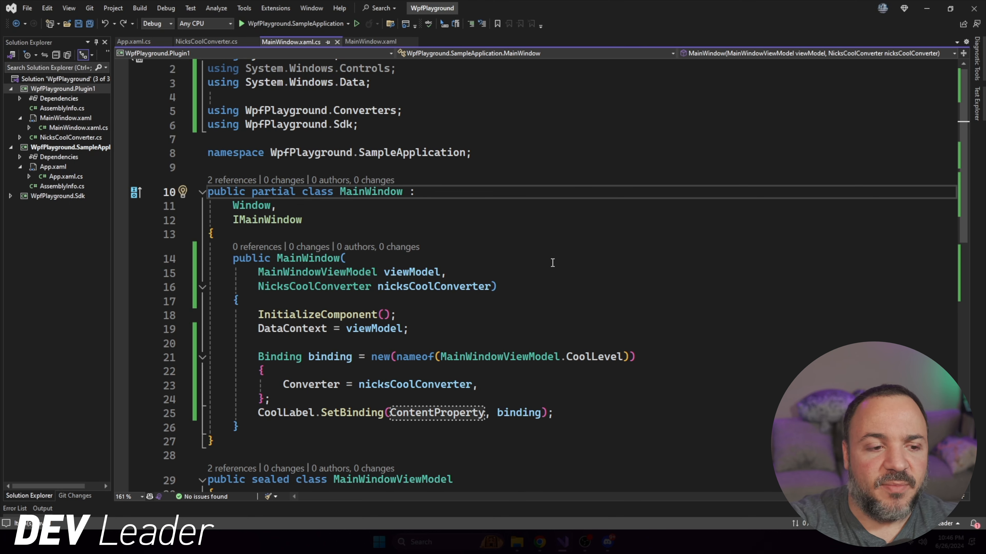
Show App.xaml.cs assembly scanning and highlight the AsSelfWithInterfaces singleton registration call.
{"action": "left_click", "coordinate": [499, 287]}
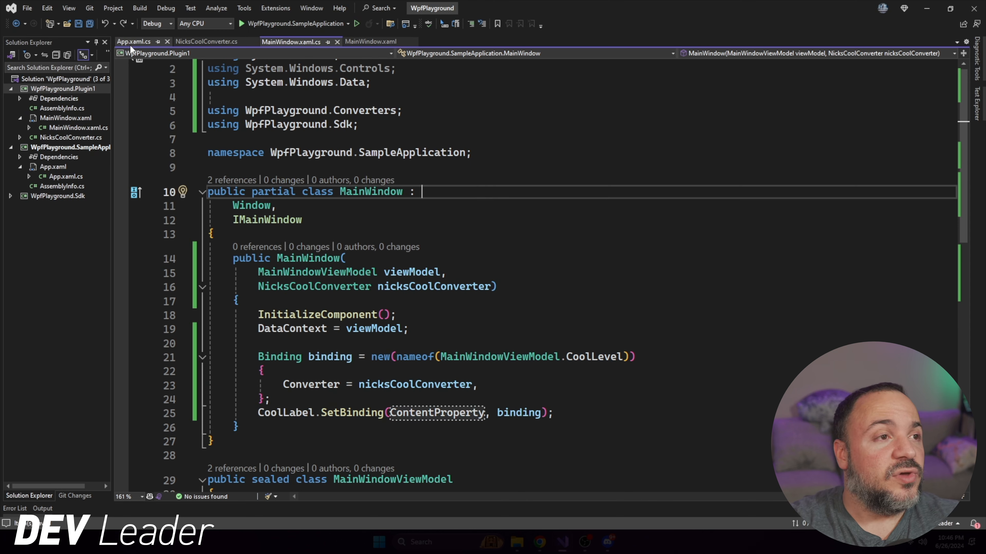
{"action": "left_click", "coordinate": [132, 41]}
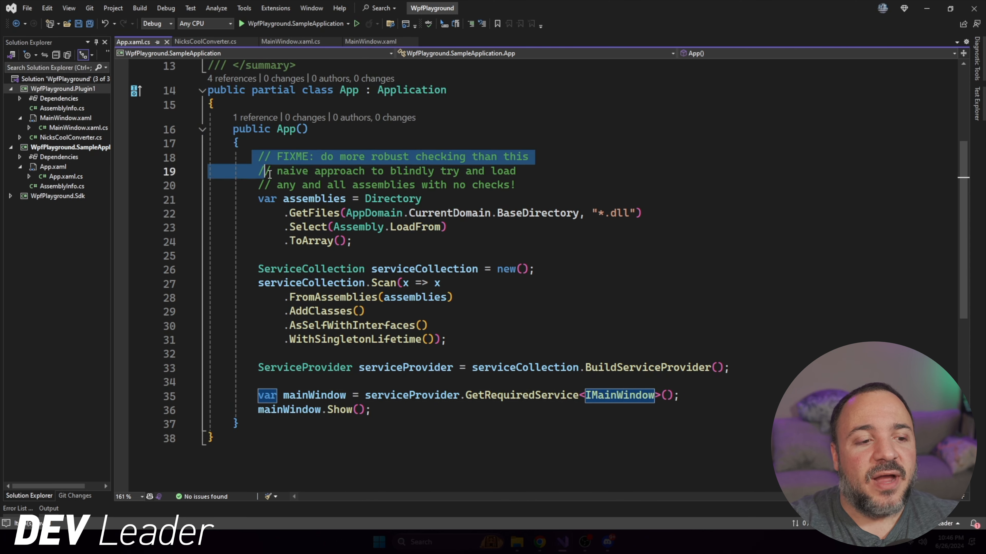
{"action": "left_click", "coordinate": [709, 297]}
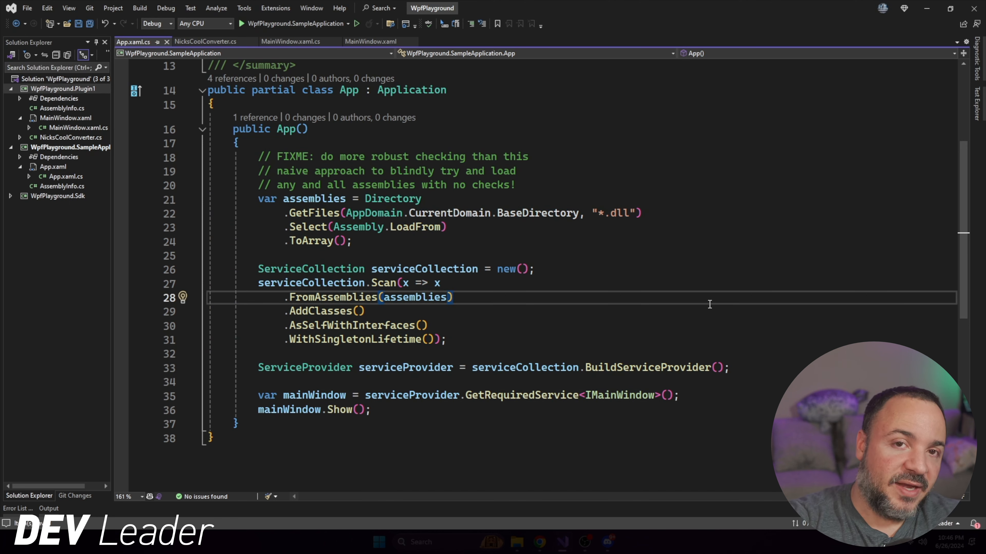
{"action": "mouse_move", "coordinate": [331, 278]}
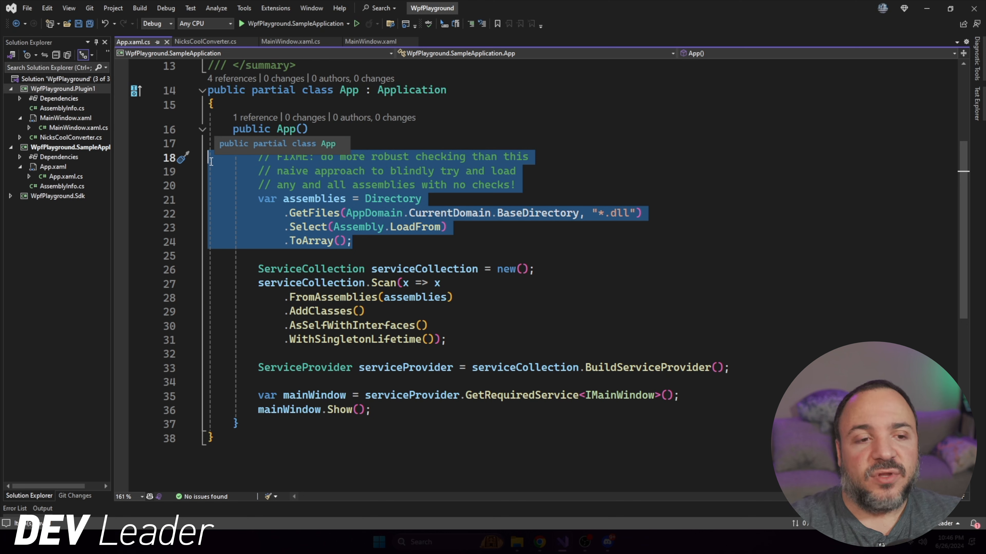
{"action": "left_click", "coordinate": [457, 317]}
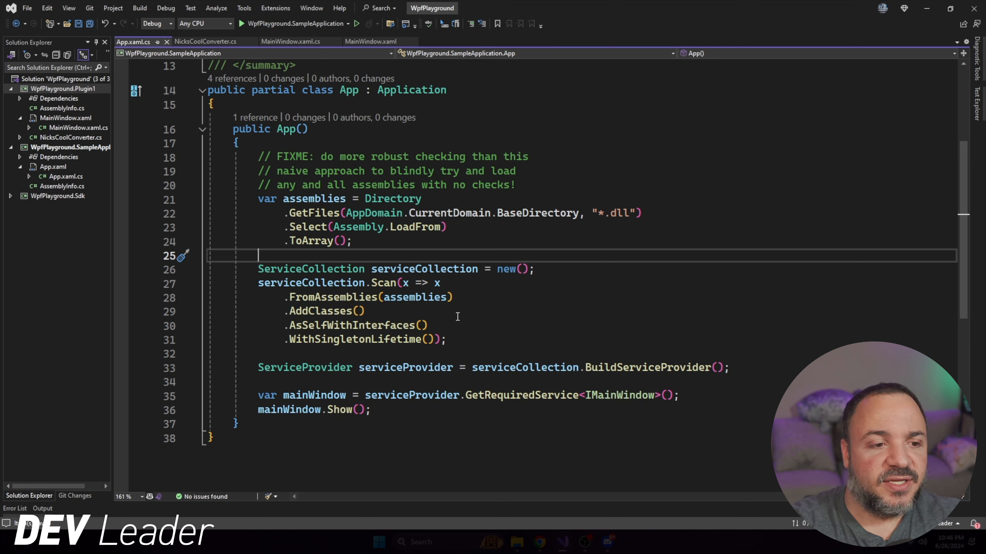
{"action": "left_click", "coordinate": [363, 311]}
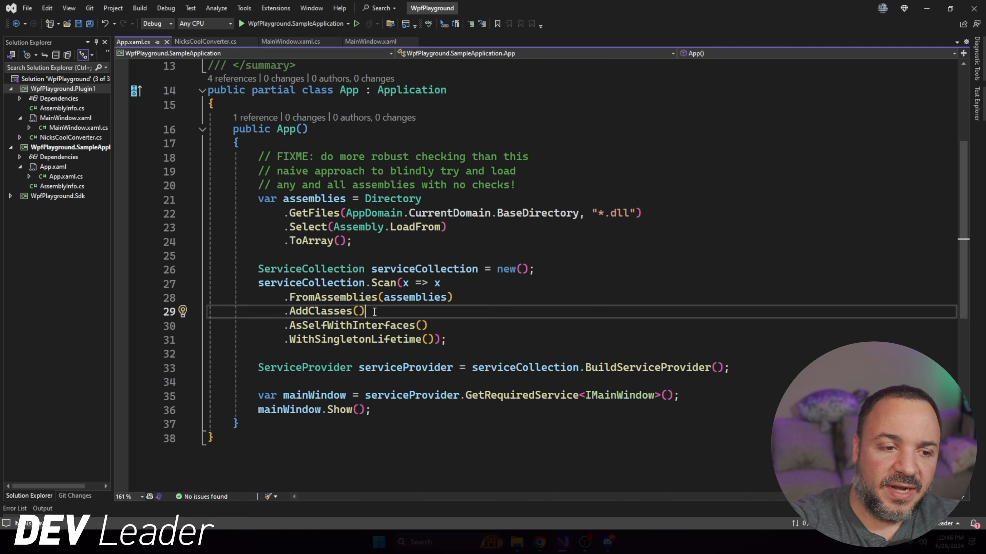
{"action": "double_click", "coordinate": [356, 325]}
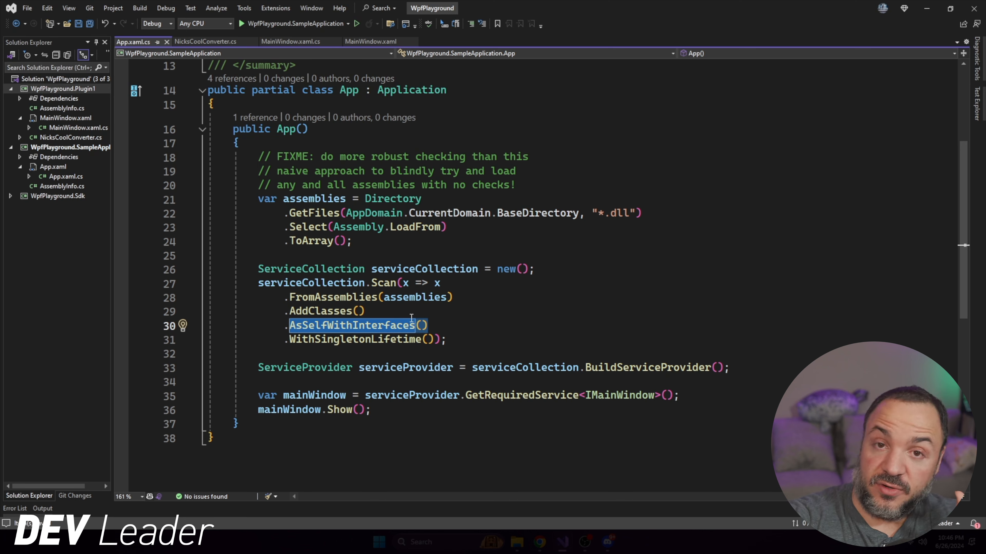
{"action": "mouse_move", "coordinate": [462, 313]}
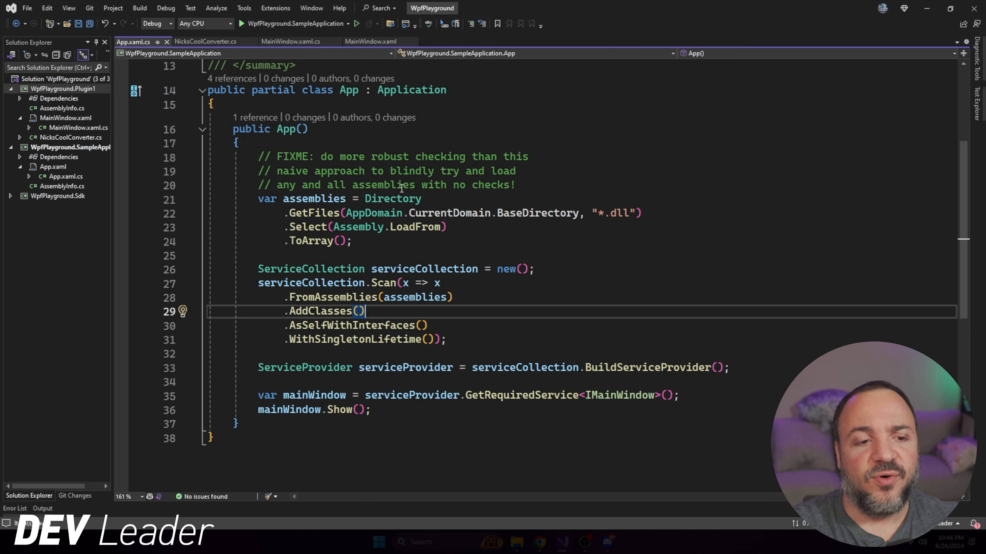
{"action": "mouse_move", "coordinate": [596, 279]}
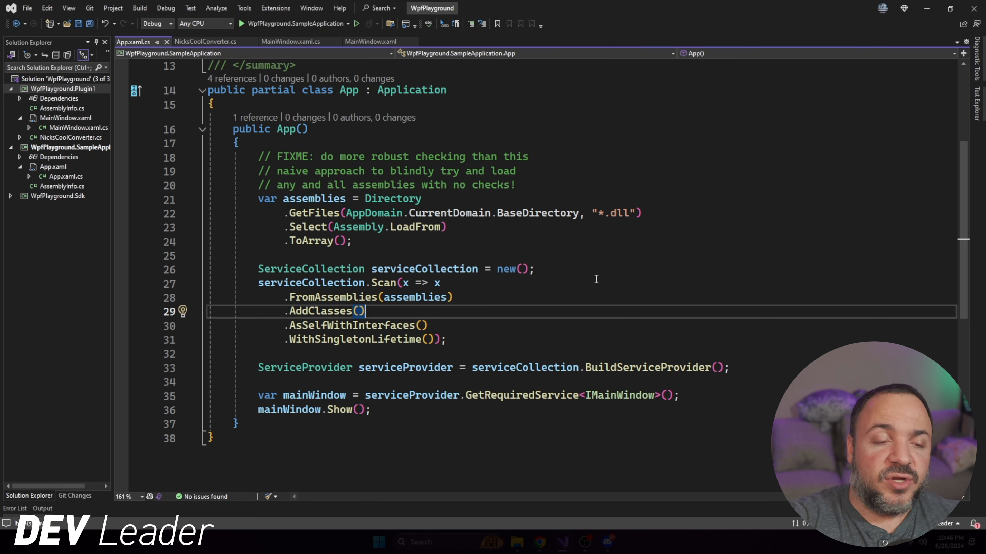
{"action": "mouse_move", "coordinate": [588, 253]}
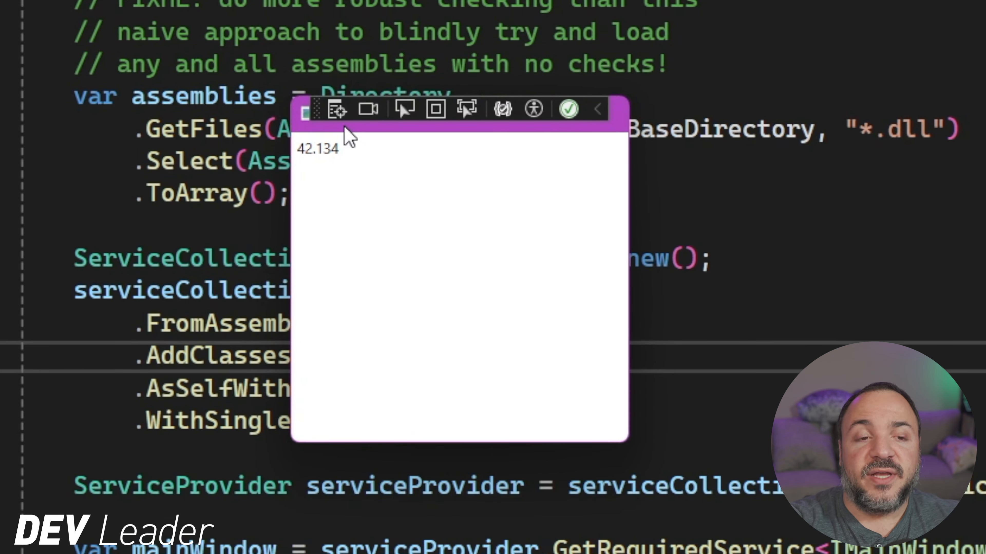
{"action": "mouse_move", "coordinate": [453, 174]}
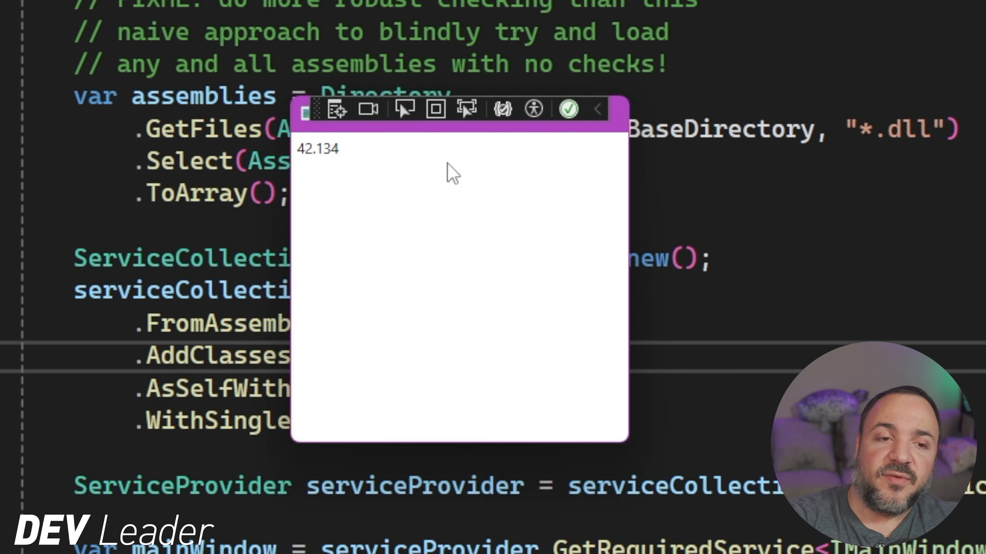
{"action": "mouse_move", "coordinate": [409, 137]}
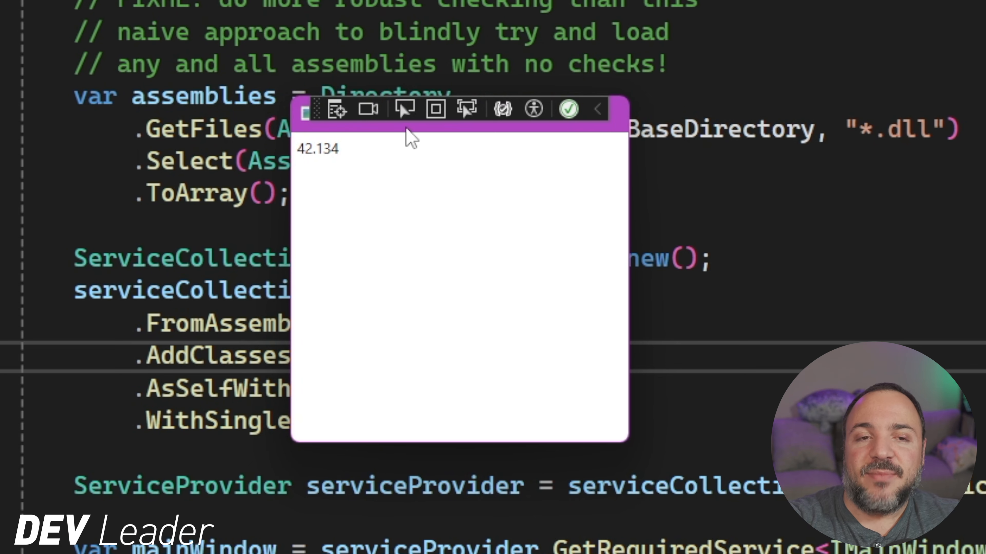
{"action": "mouse_move", "coordinate": [405, 161]}
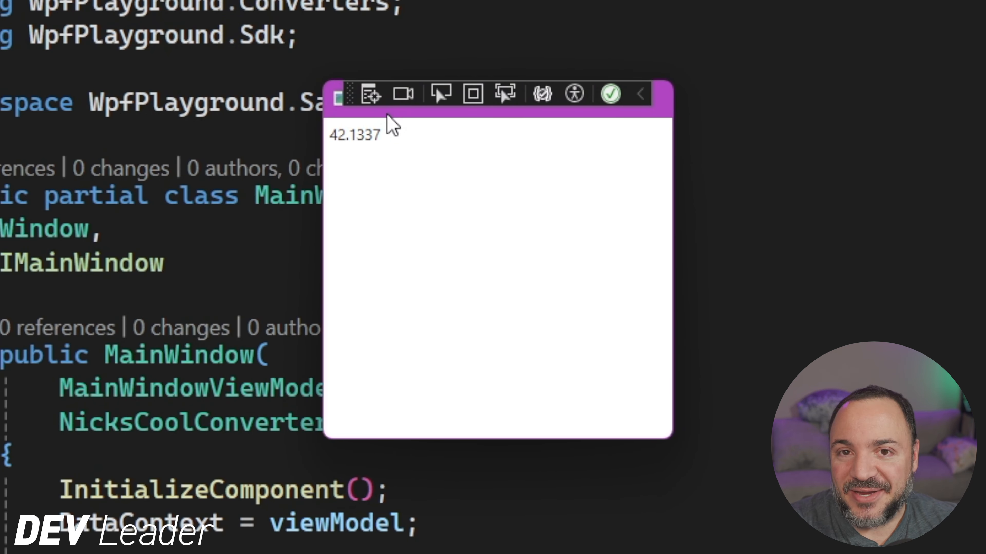
{"action": "mouse_move", "coordinate": [371, 146]}
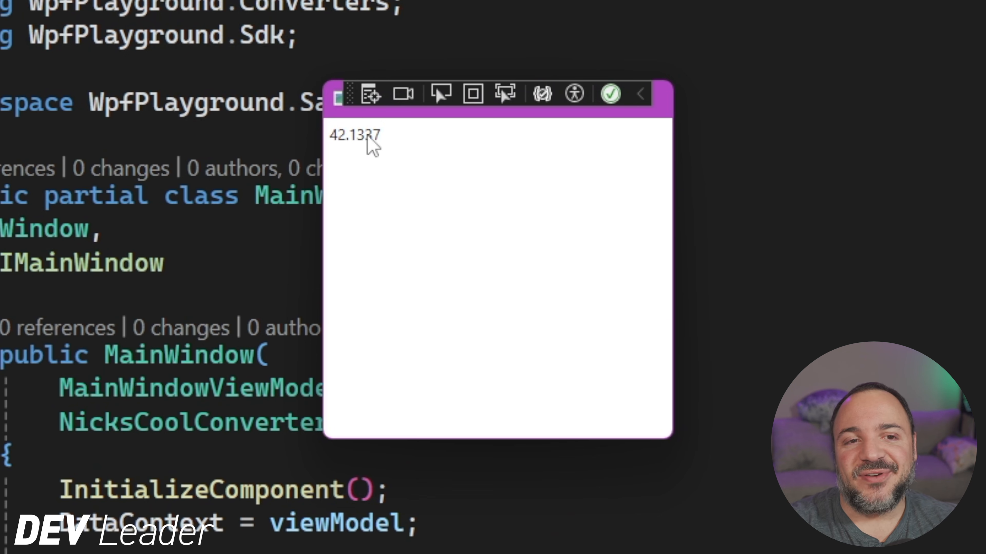
{"action": "mouse_move", "coordinate": [384, 238]}
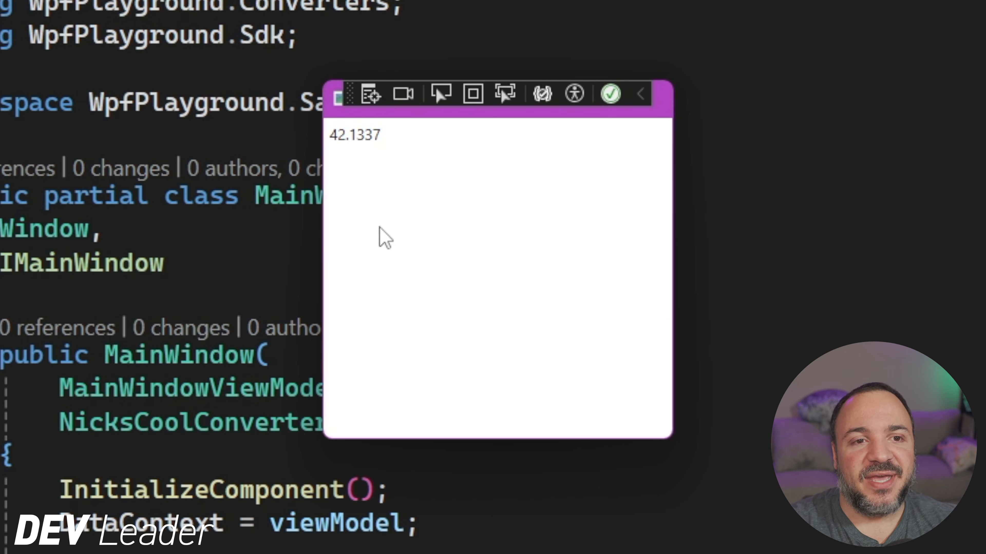
{"action": "mouse_move", "coordinate": [374, 151]}
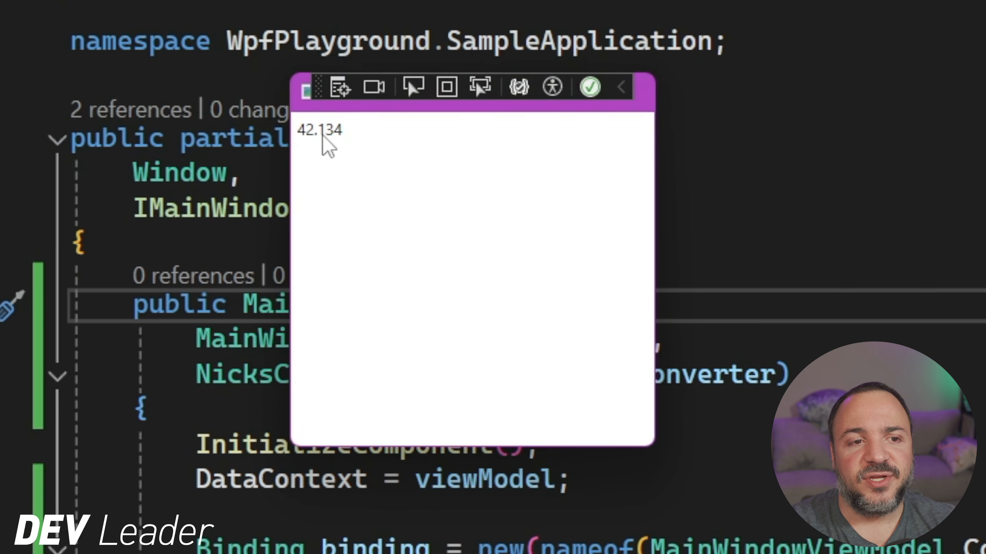
{"action": "mouse_move", "coordinate": [361, 138]}
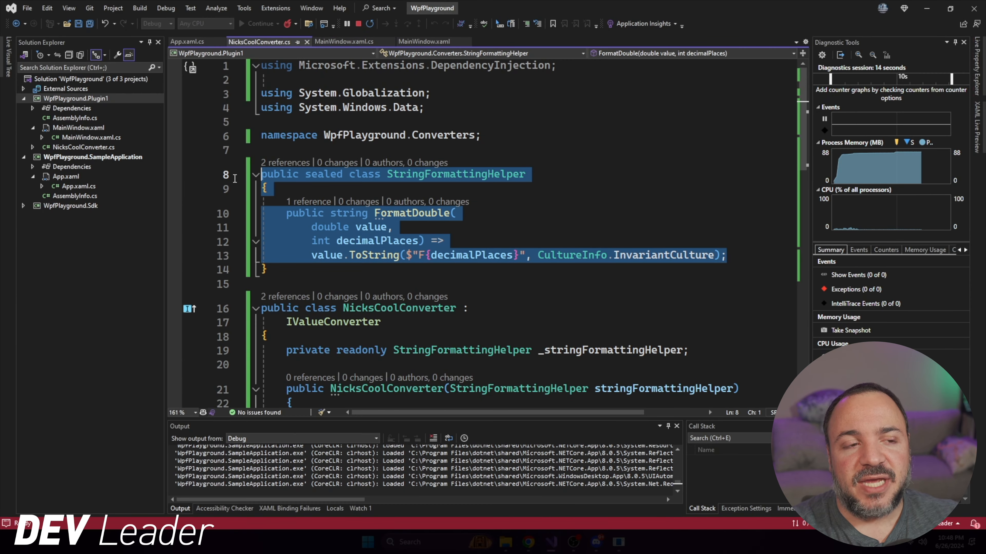
{"action": "mouse_move", "coordinate": [307, 231]}
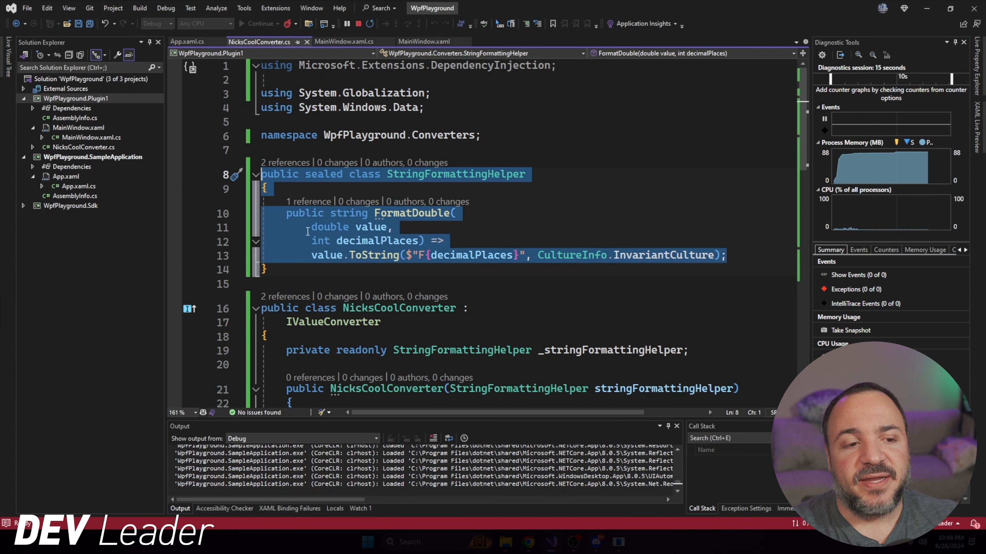